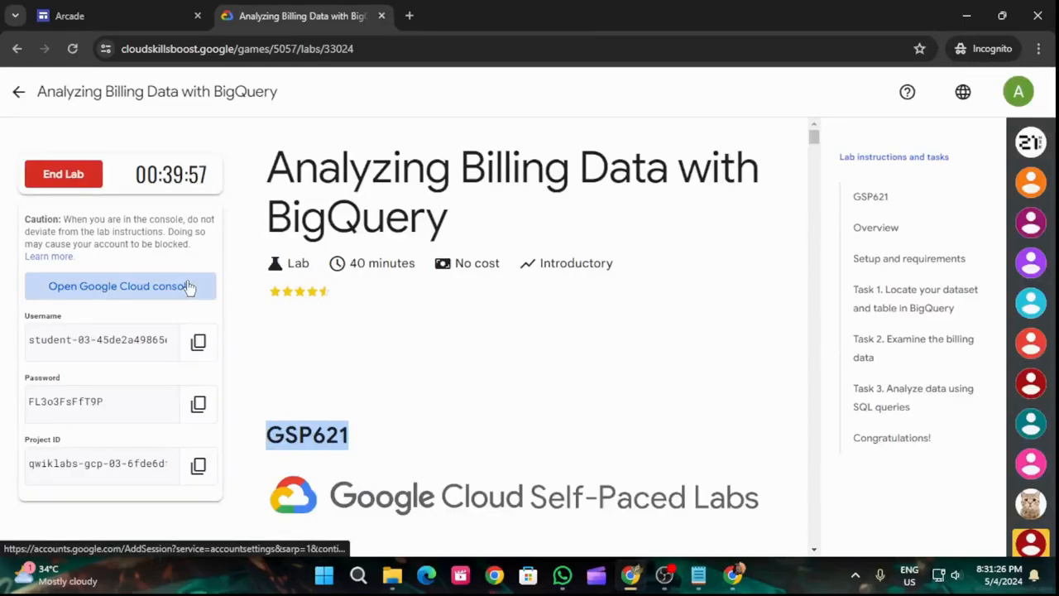
# Sign in to the Cloud console with the lab student username and password and accept the new-account notice
pyautogui.click(119, 285)
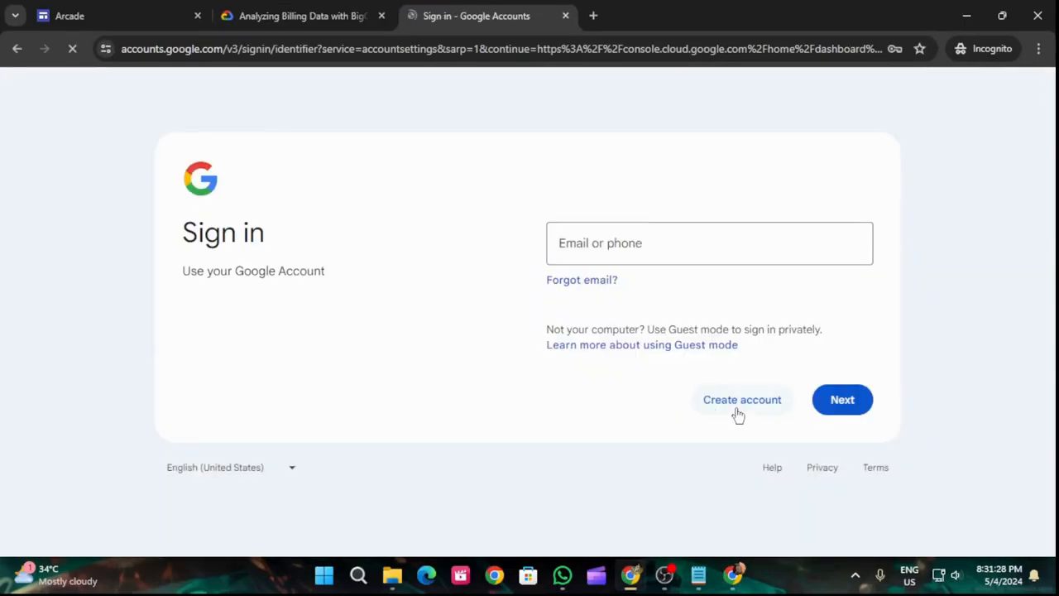
pyautogui.click(301, 17)
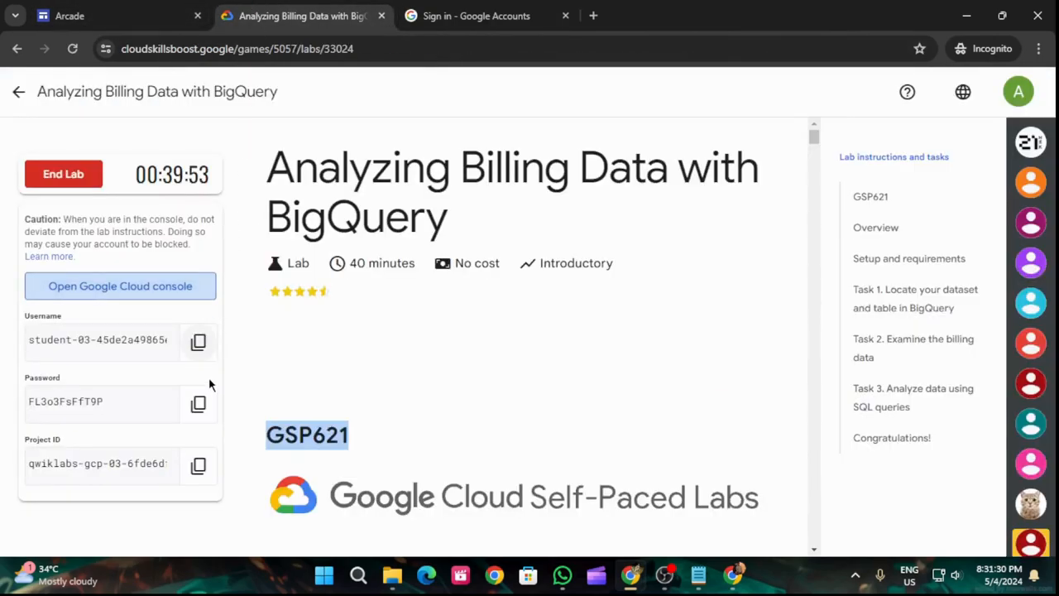
pyautogui.click(477, 16)
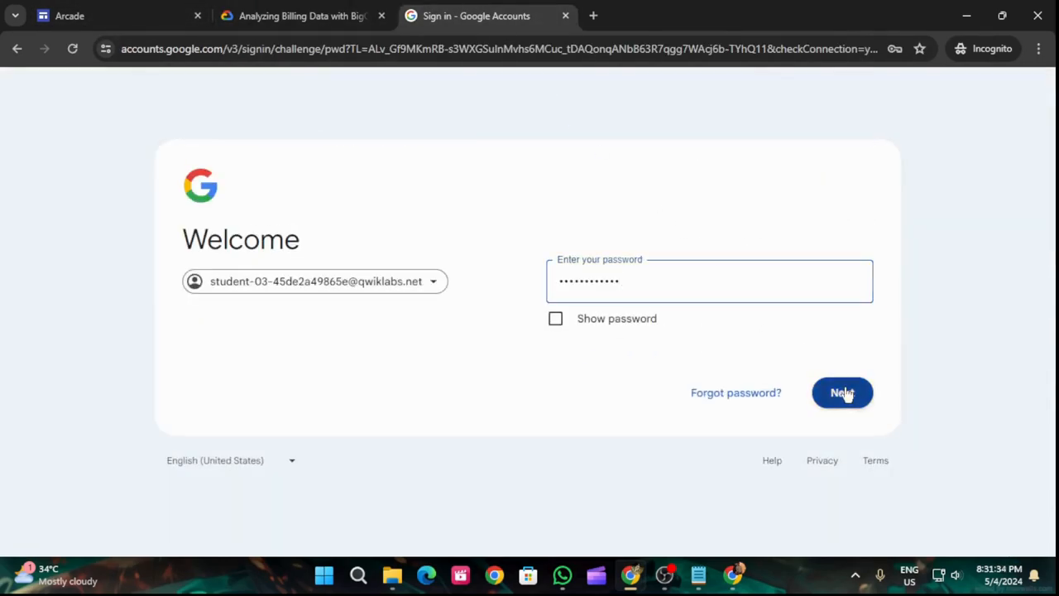
pyautogui.click(841, 392)
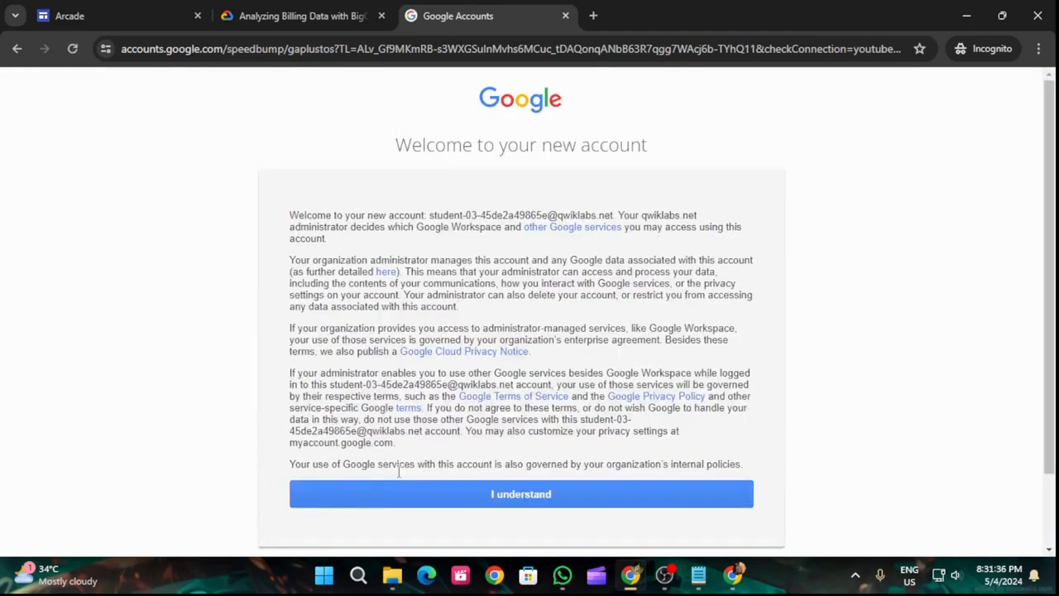
pyautogui.click(519, 493)
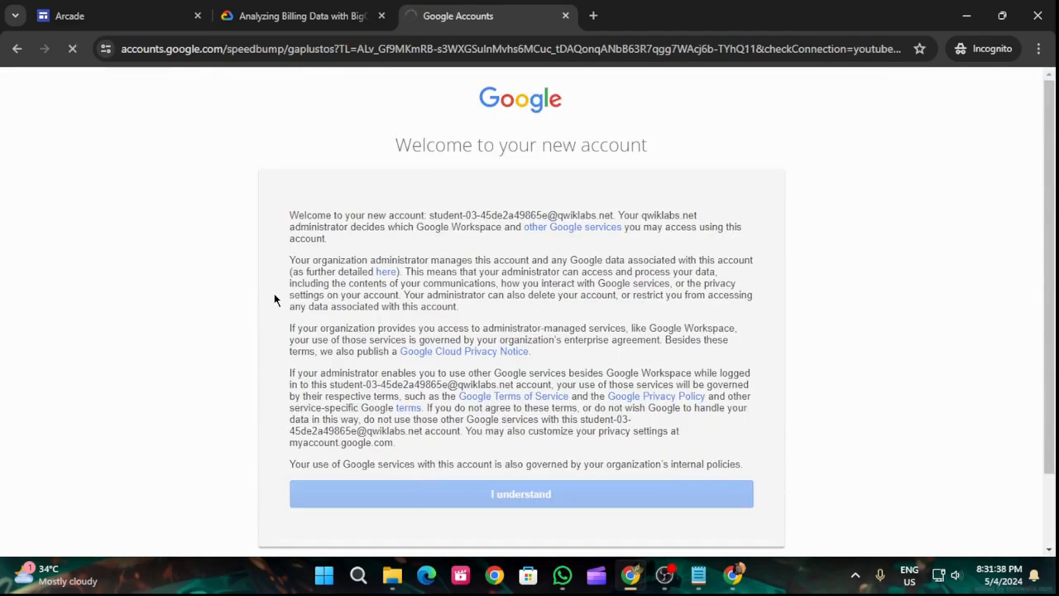
pyautogui.click(520, 493)
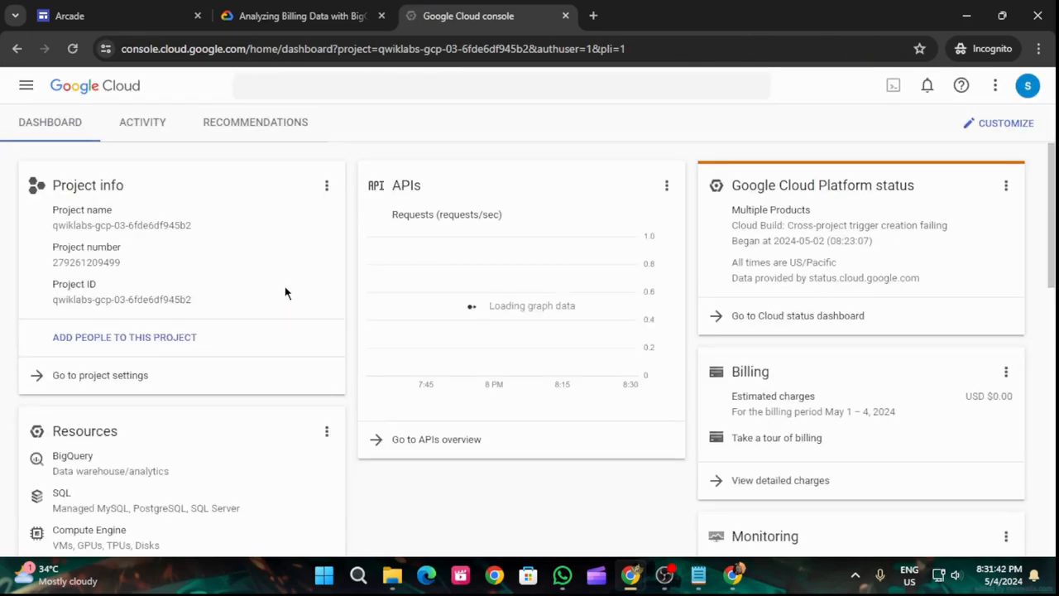
# Accept the Google Cloud Terms of Service for the lab project and return to the lab instructions
pyautogui.click(26, 86)
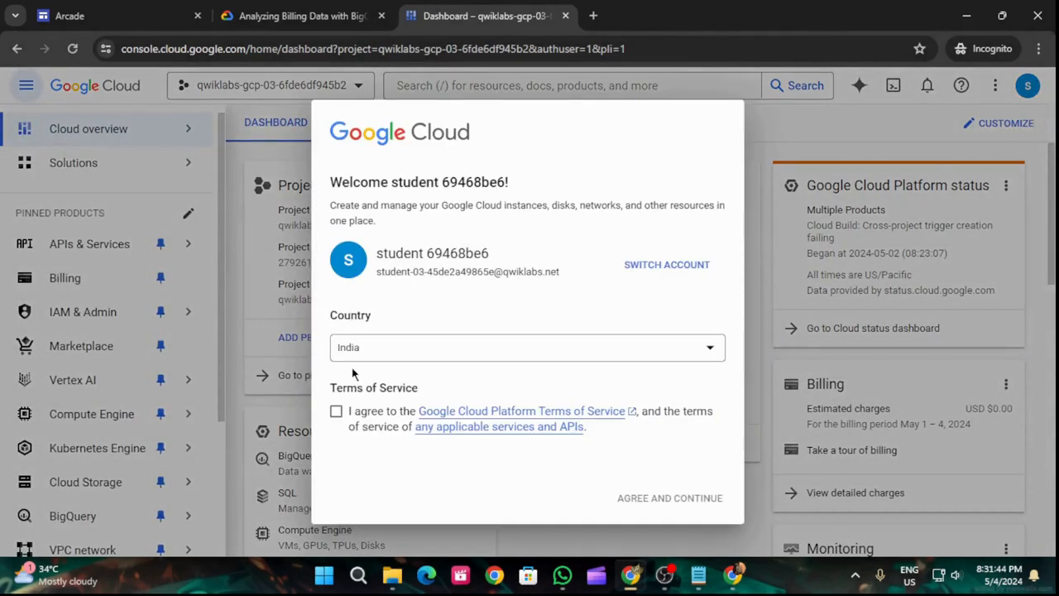
pyautogui.click(336, 411)
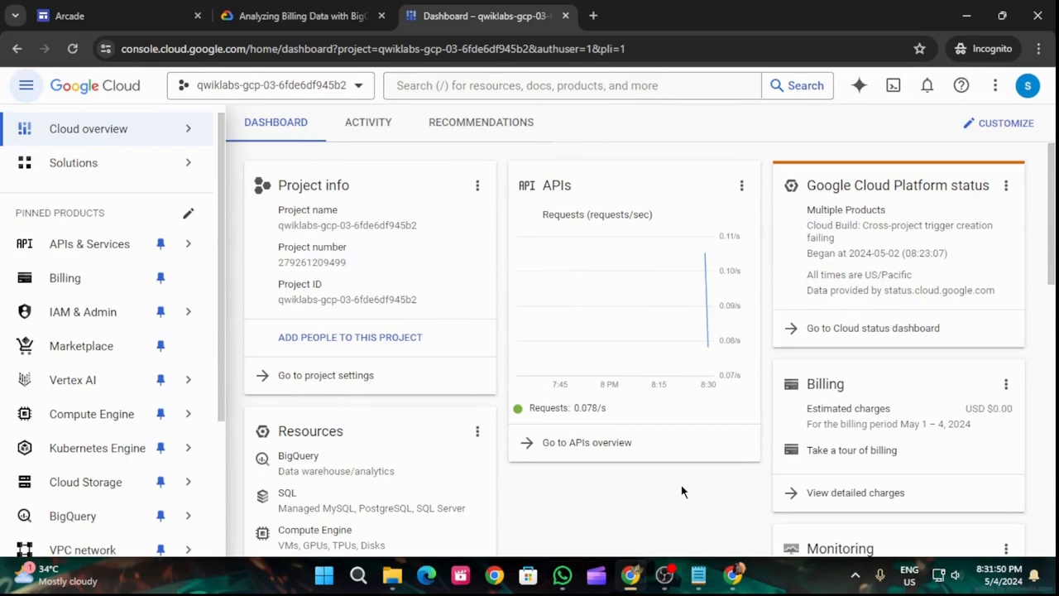
pyautogui.click(301, 17)
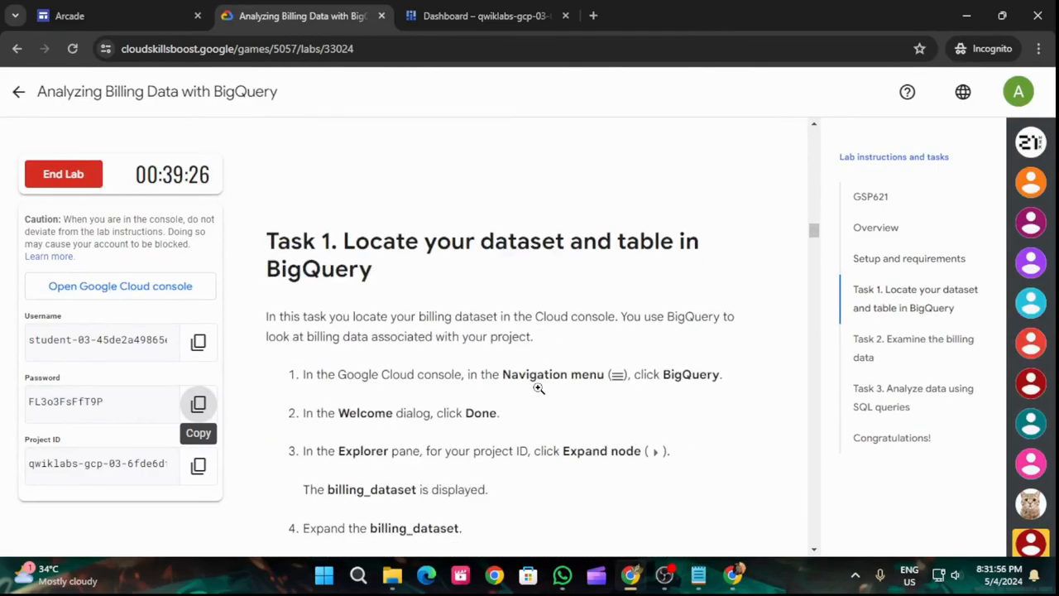
# Bring up BigQuery in the console tab from the lab instructions
pyautogui.scroll(-3)
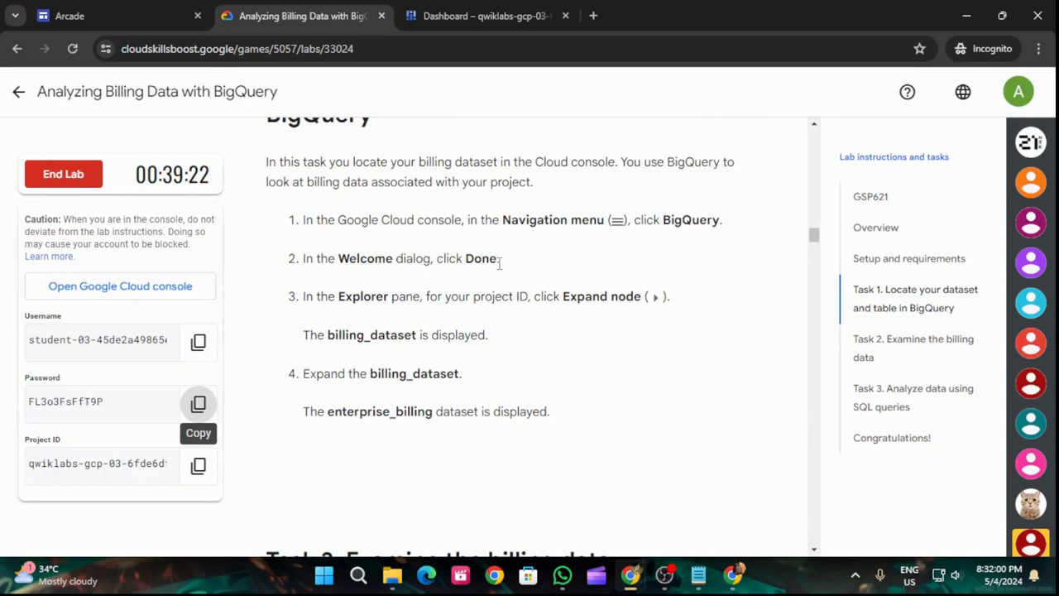
pyautogui.click(483, 16)
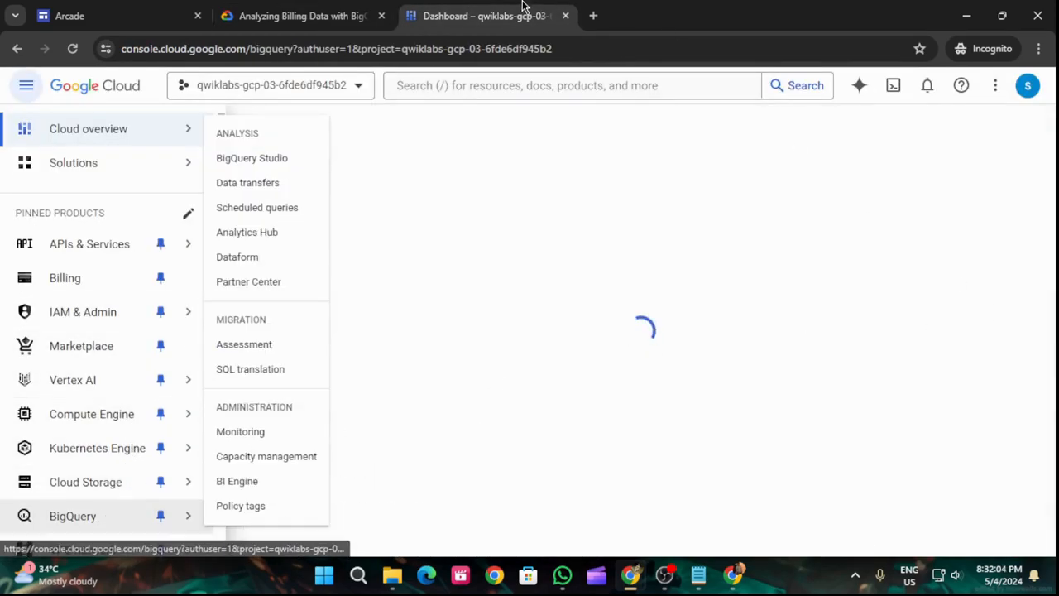
pyautogui.click(301, 17)
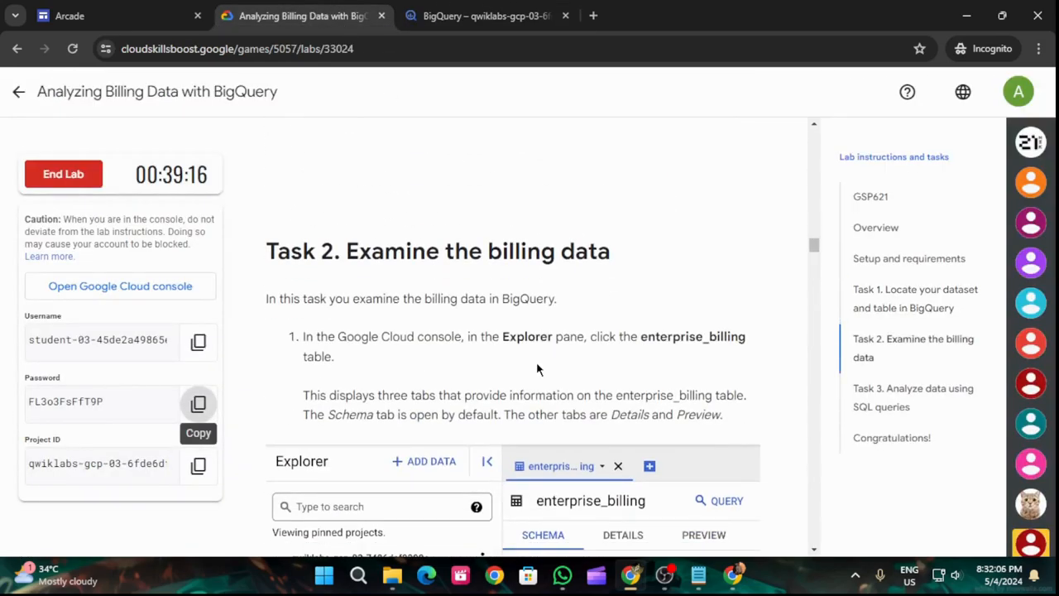
# Read the lab instructions down through Task 3's first cost queries
pyautogui.scroll(-3)
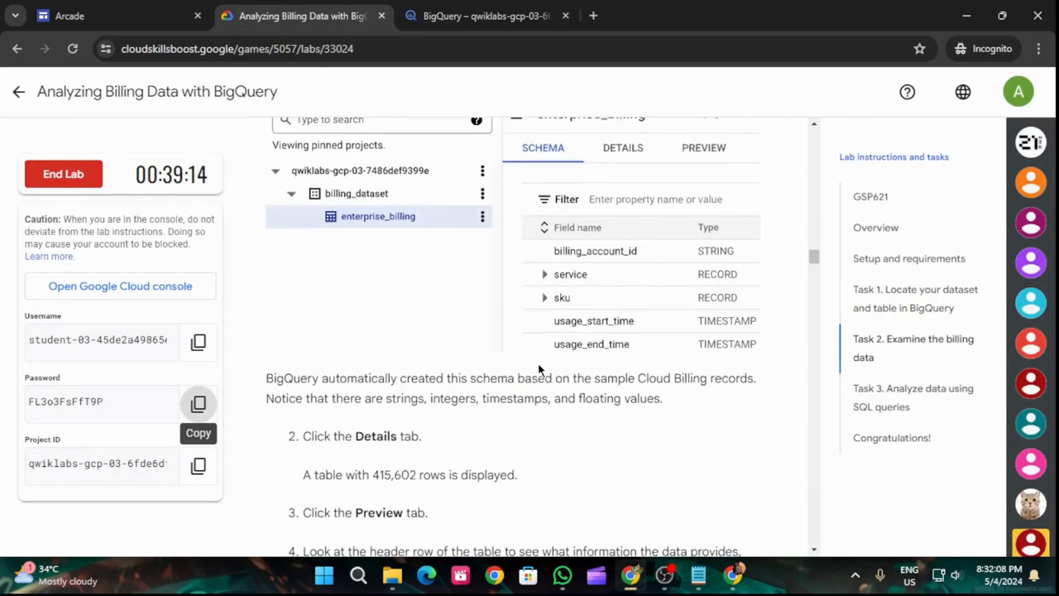
pyautogui.scroll(-3)
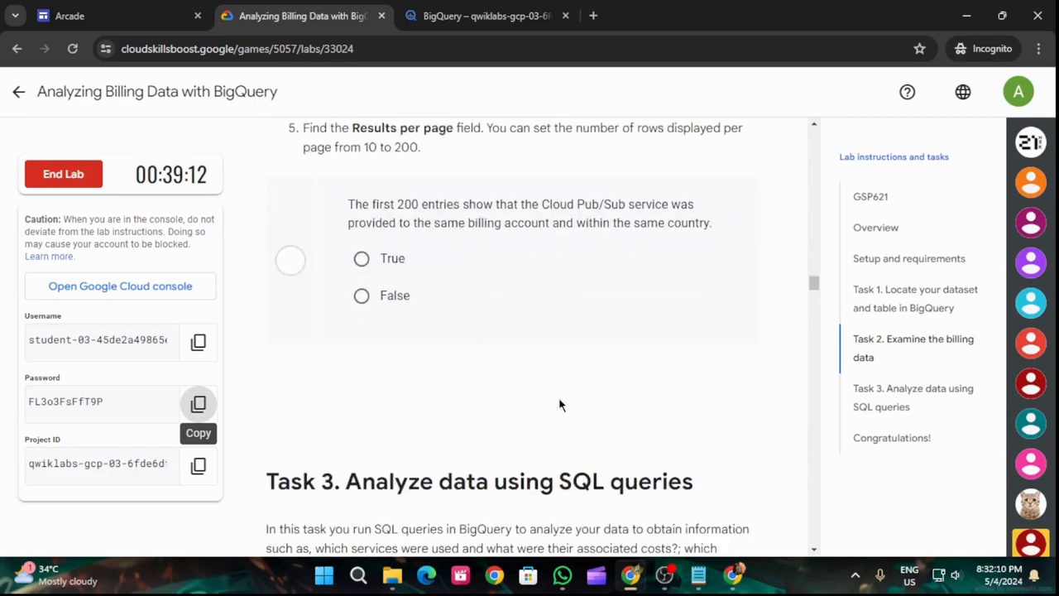
pyautogui.scroll(-3)
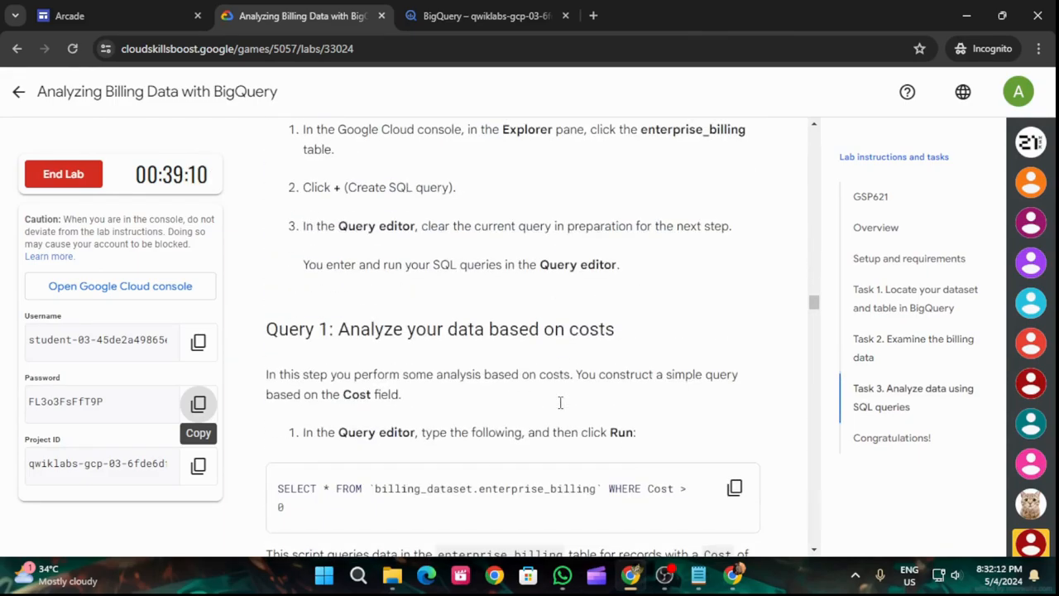
pyautogui.scroll(-3)
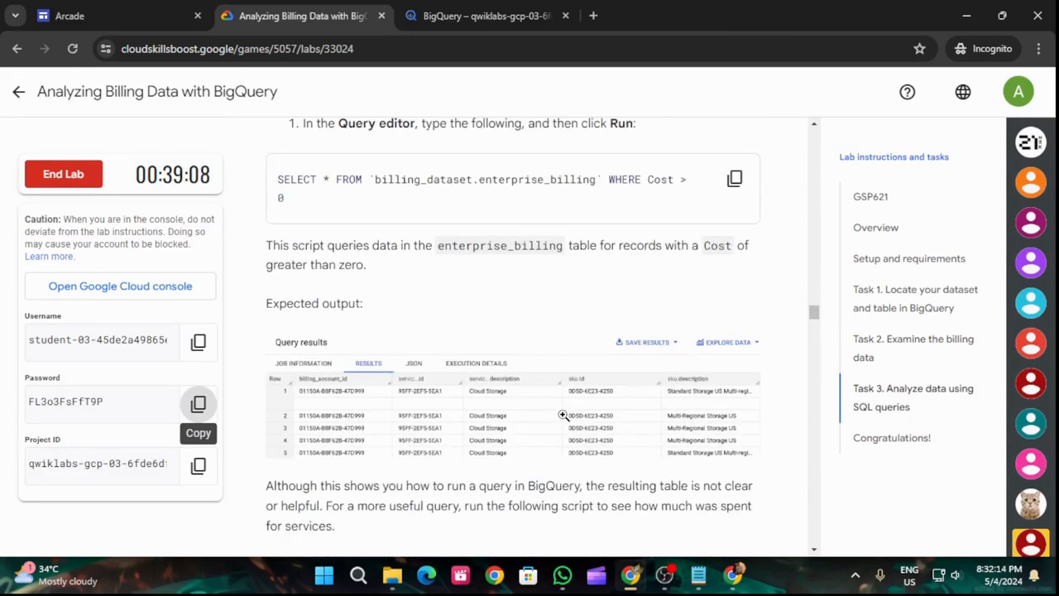
pyautogui.scroll(3)
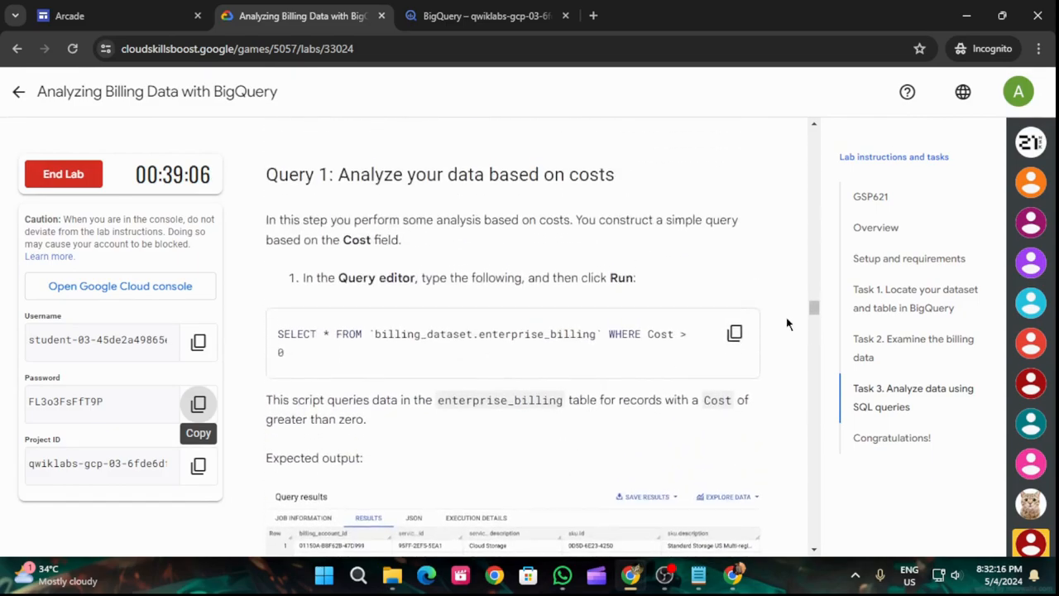
pyautogui.scroll(-3)
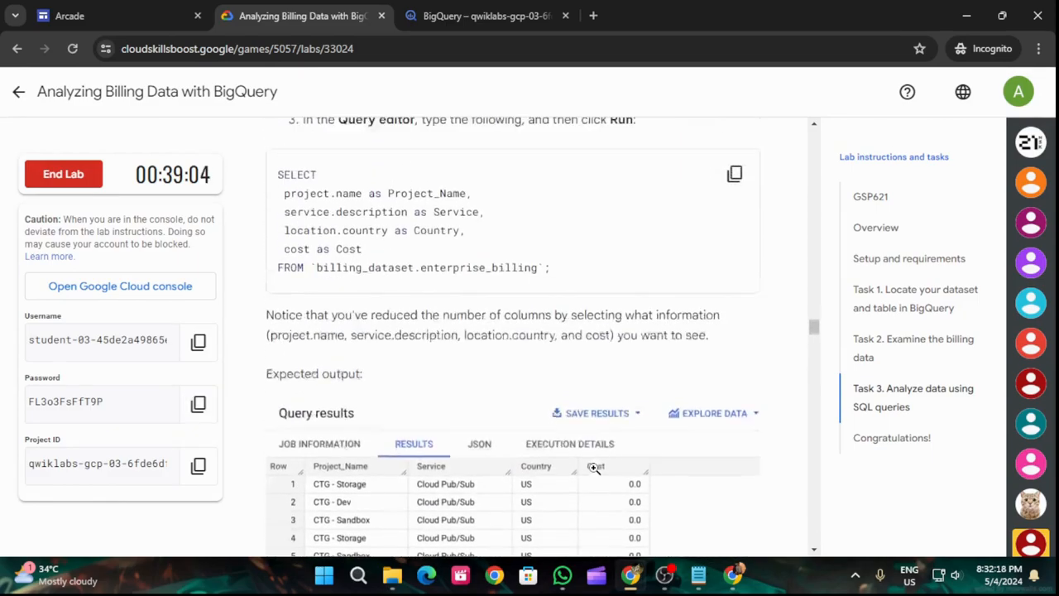
# Dismiss the BigQuery welcome, start a blank query and expand the project's datasets
pyautogui.click(486, 17)
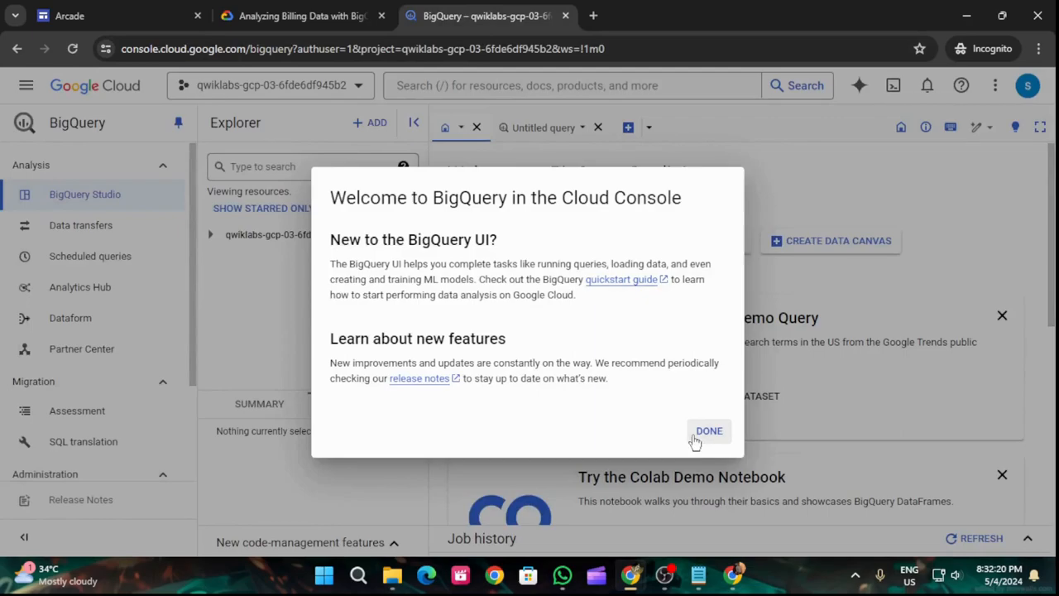
pyautogui.click(708, 430)
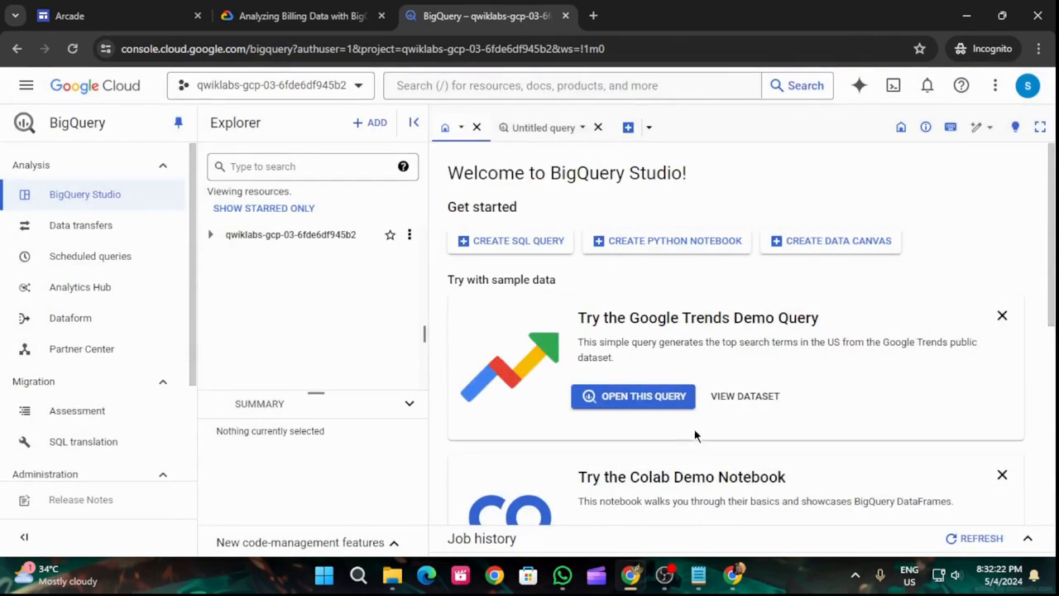
pyautogui.click(301, 16)
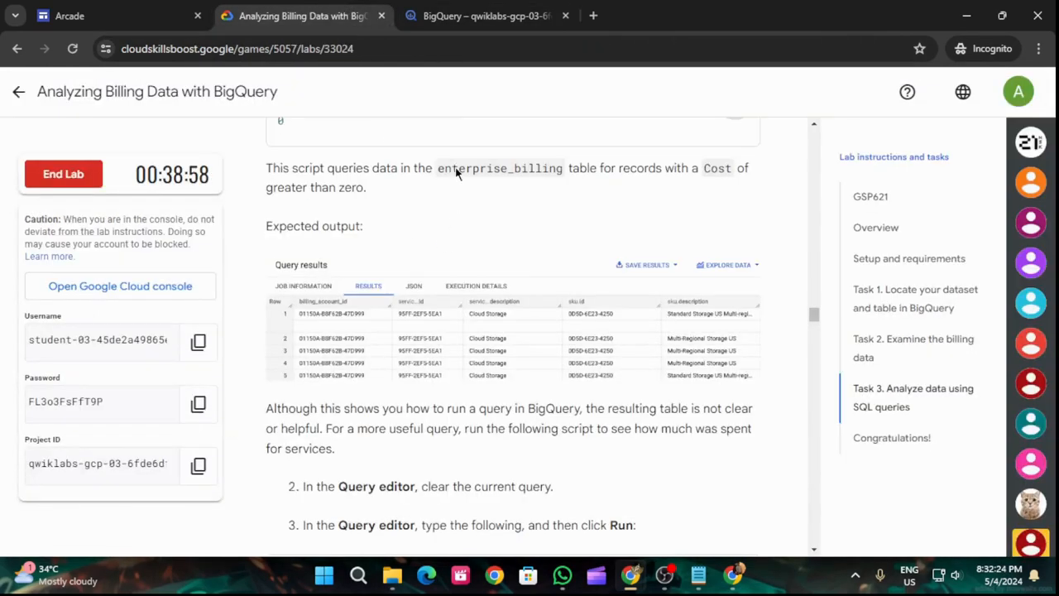
pyautogui.moveTo(473, 83)
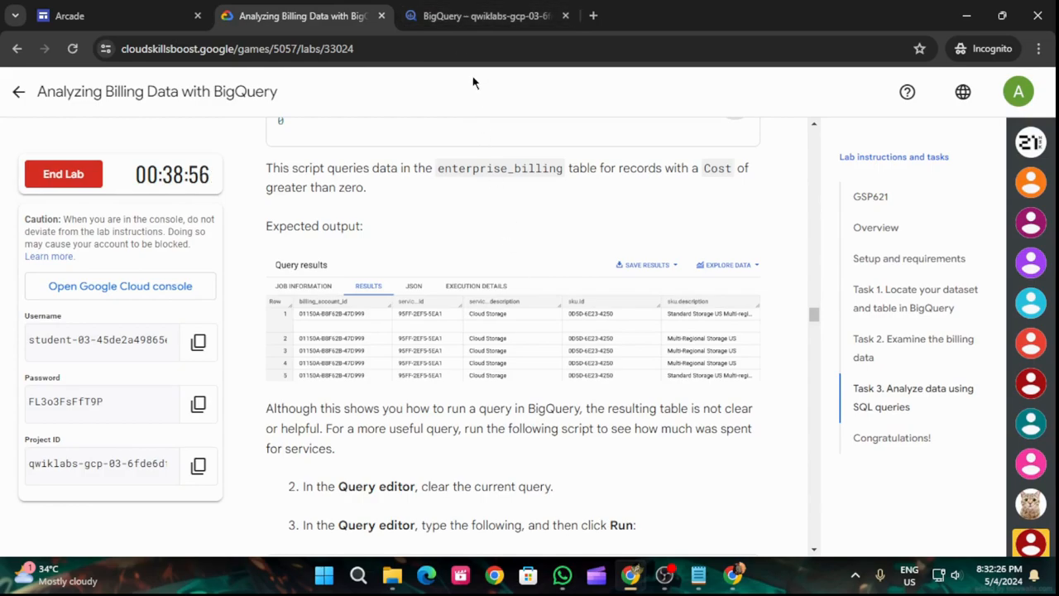
pyautogui.click(487, 16)
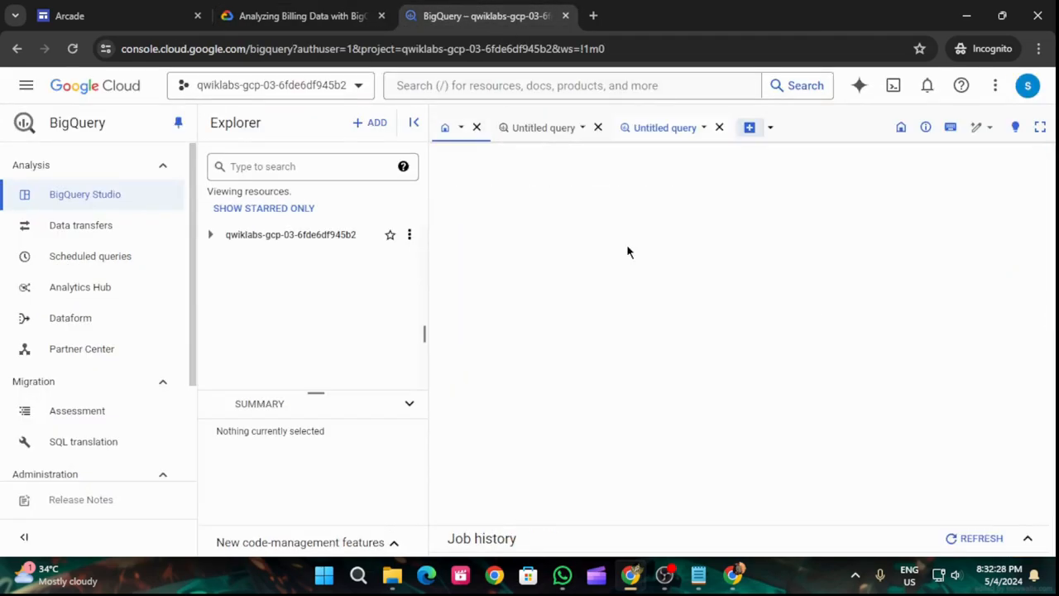
pyautogui.click(665, 127)
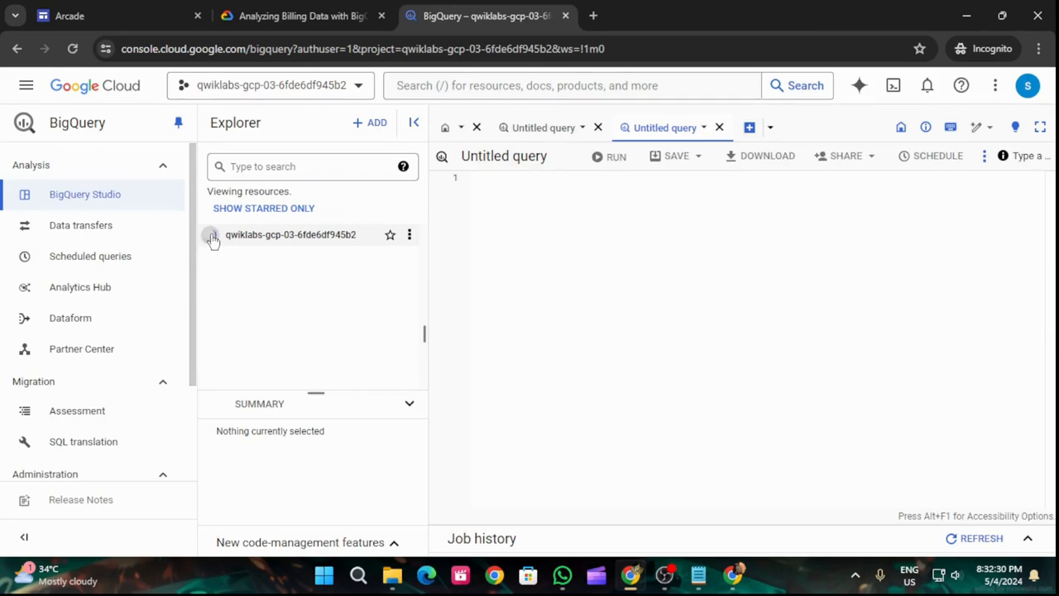
pyautogui.click(211, 235)
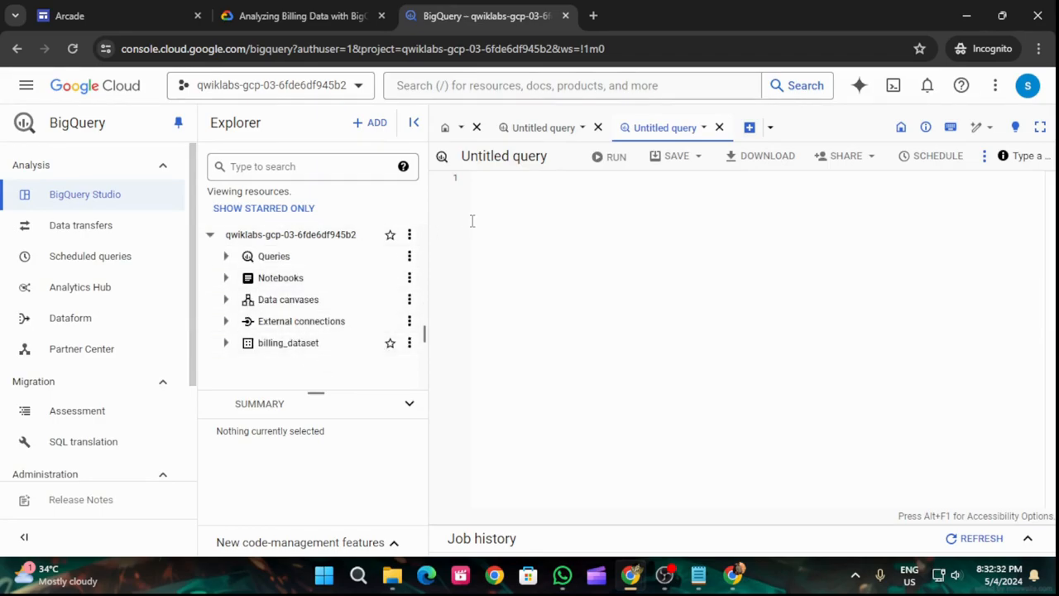
# Enter the query SELECT * FROM `billing_dataset.enterprise_billing` WHERE Cost > 0
pyautogui.write('SELECT * FROM `billing_dataset.enterprise_billing` WHERE Cost > 0')
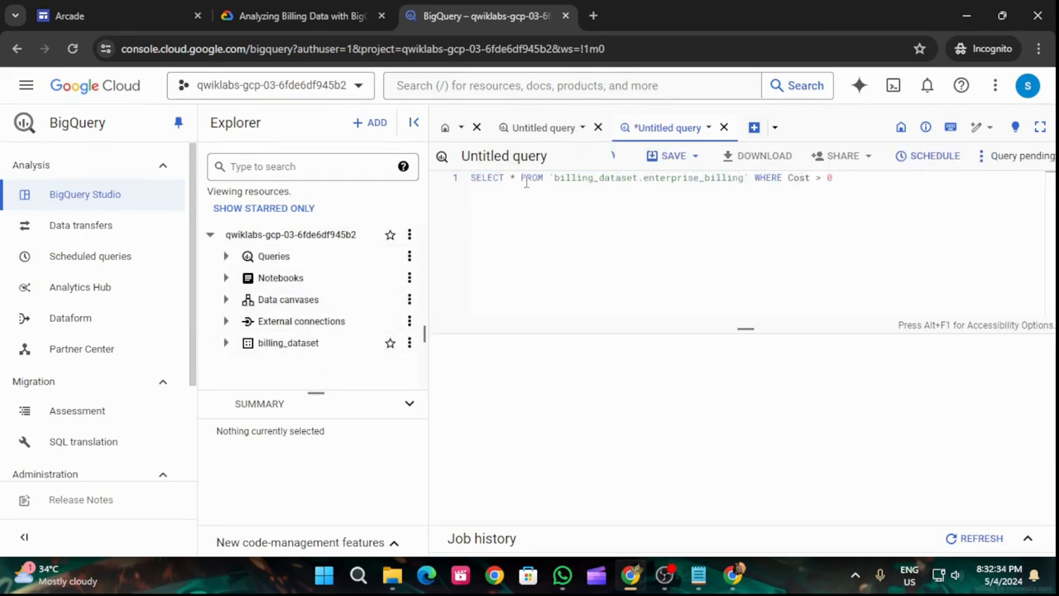
pyautogui.click(301, 16)
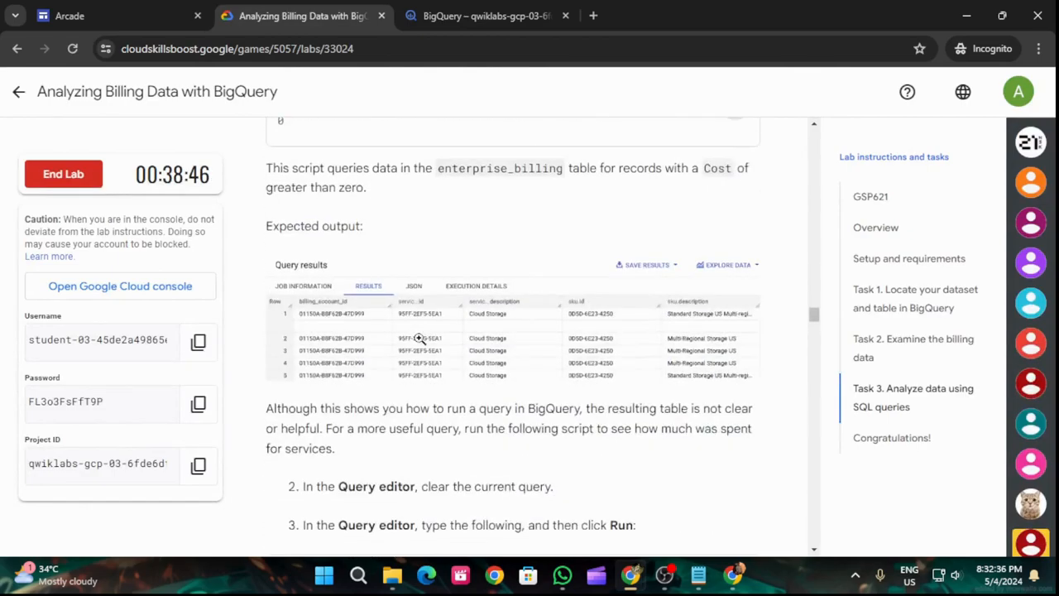
# Run the Cost > 0 query in BigQuery and check the Cost-field objective in the lab
pyautogui.scroll(-3)
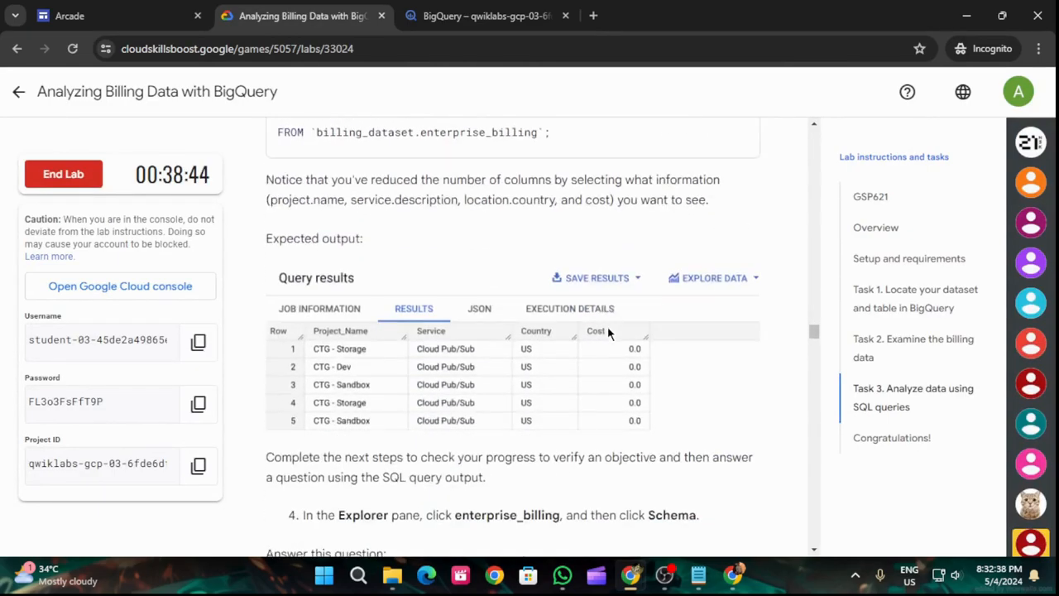
pyautogui.scroll(-3)
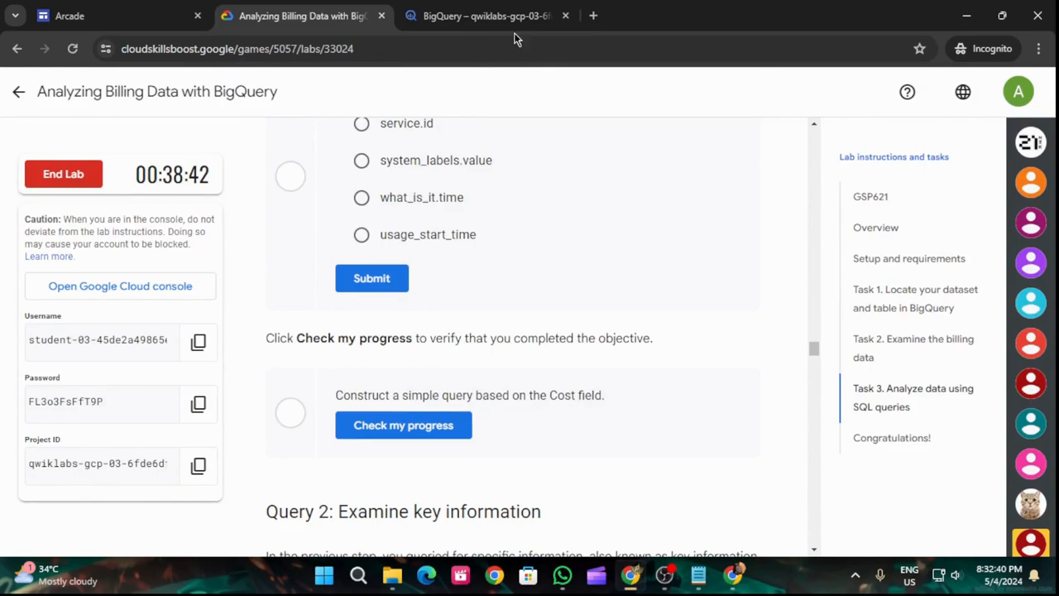
pyautogui.click(486, 15)
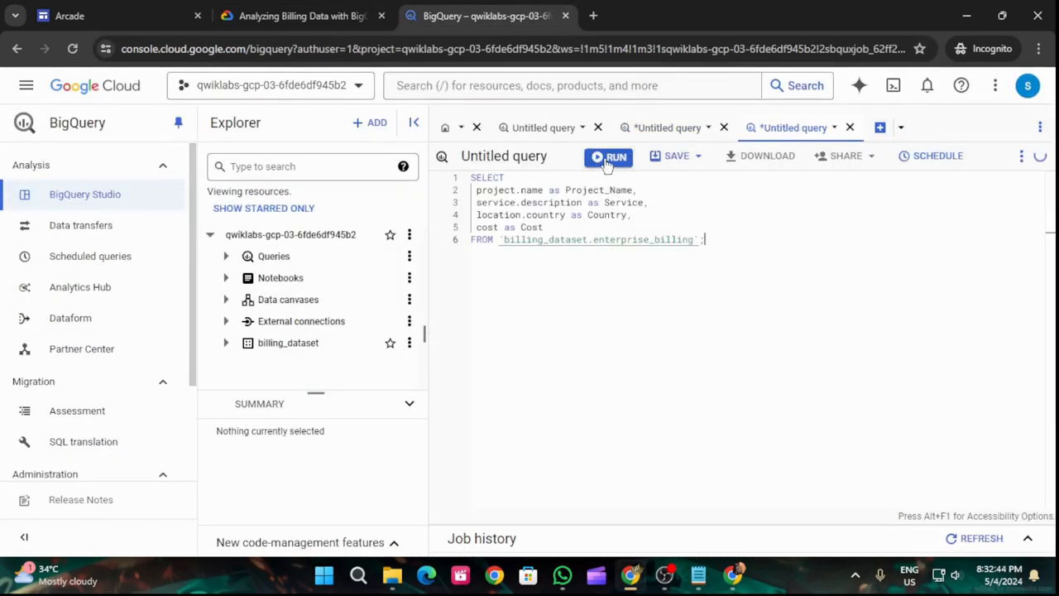
pyautogui.click(302, 17)
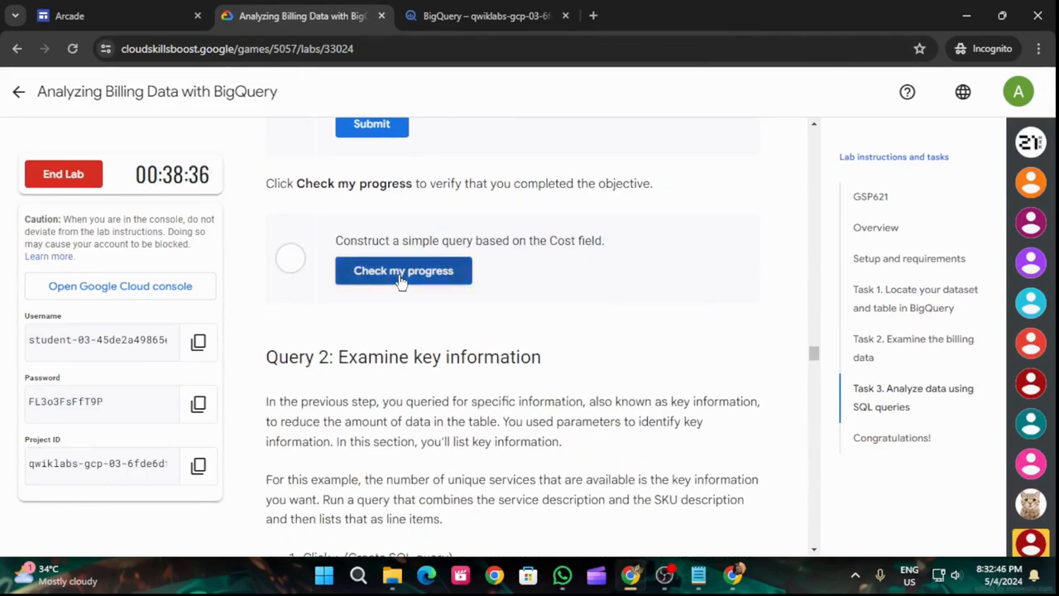
pyautogui.click(404, 271)
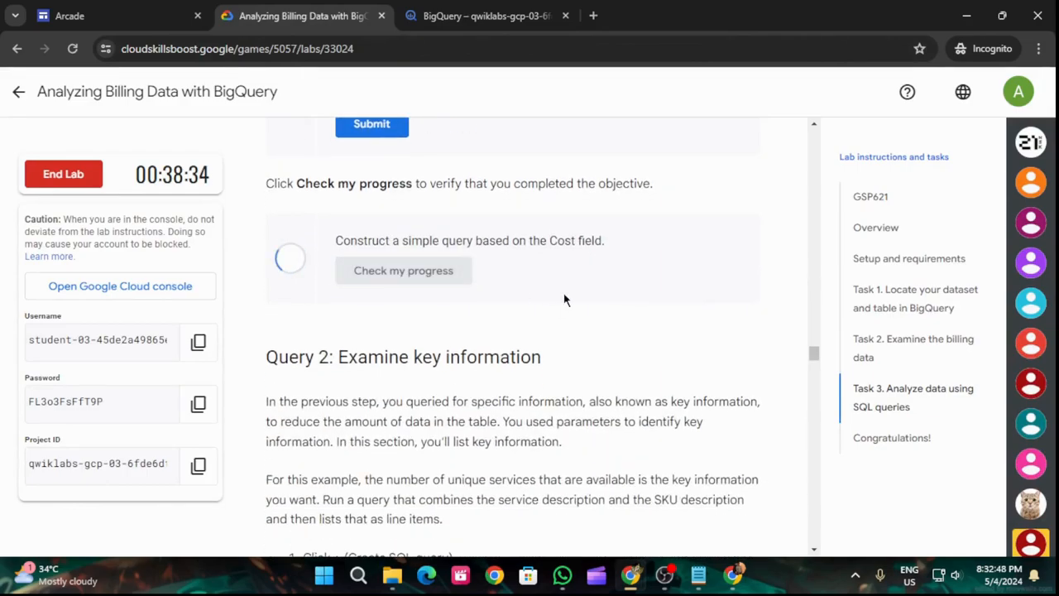
pyautogui.scroll(-3)
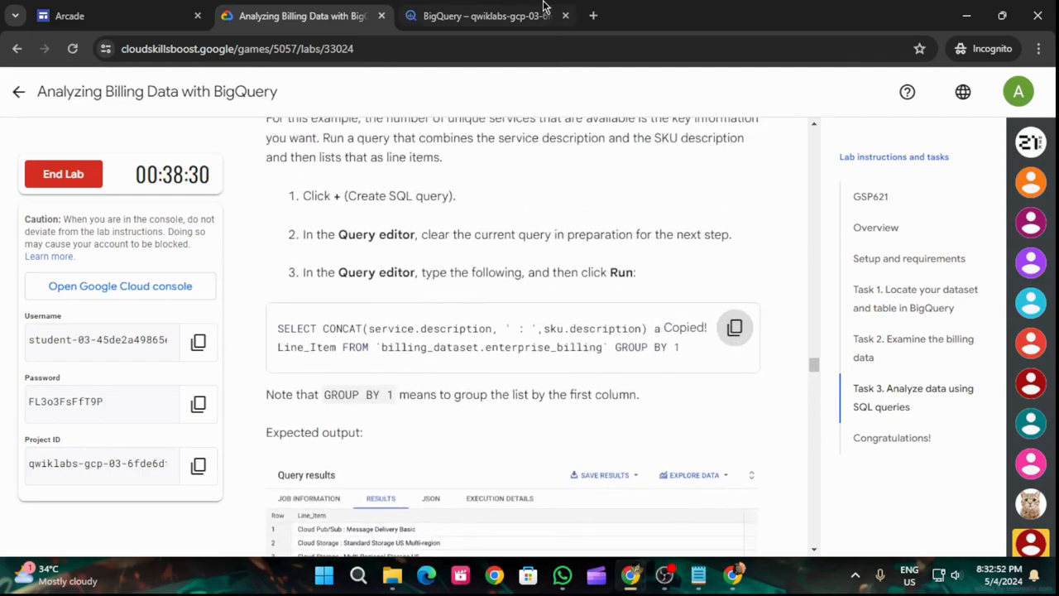
# Run the Line_Item CONCAT(service.description, sku.description) query and recheck the unique-services objective
pyautogui.click(483, 17)
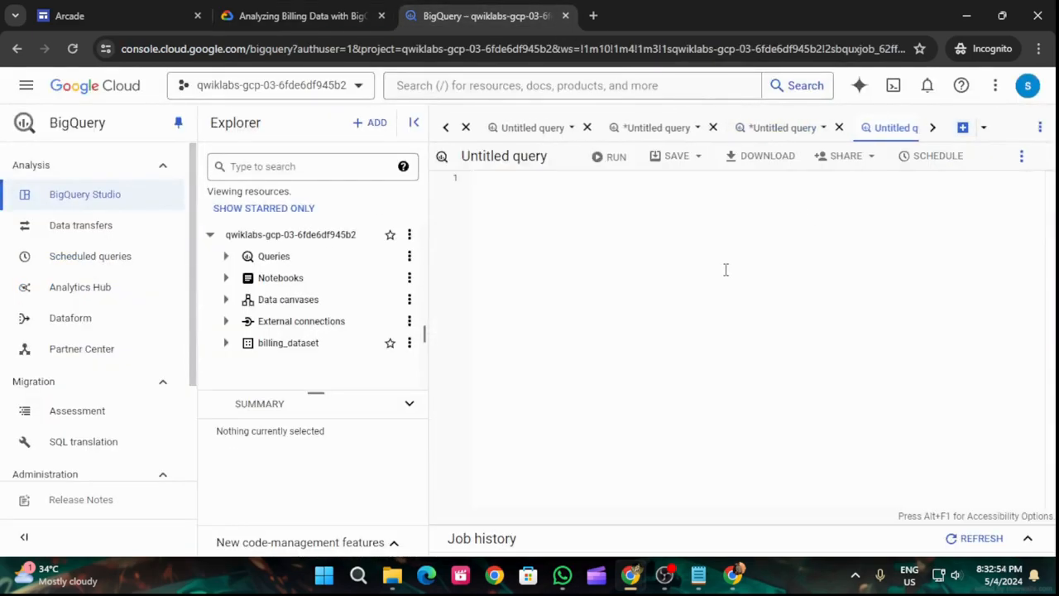
pyautogui.write("SELECT CONCAT(service.description, ' : ',sku.description) as Line_Item FROM `billing_dataset.enterprise_billing` GROUP BY 1")
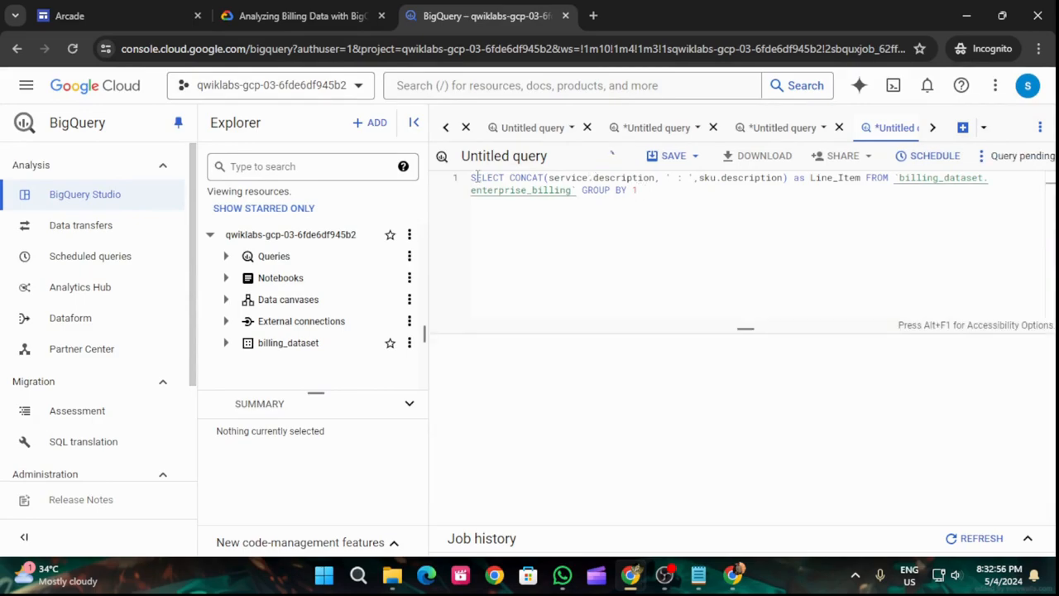
pyautogui.click(301, 17)
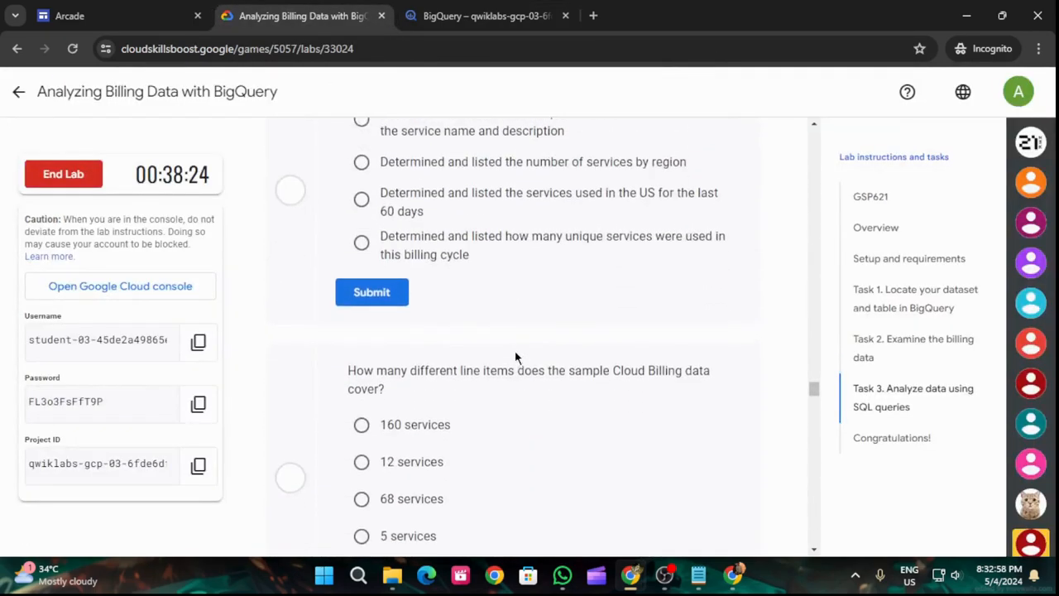
pyautogui.scroll(-3)
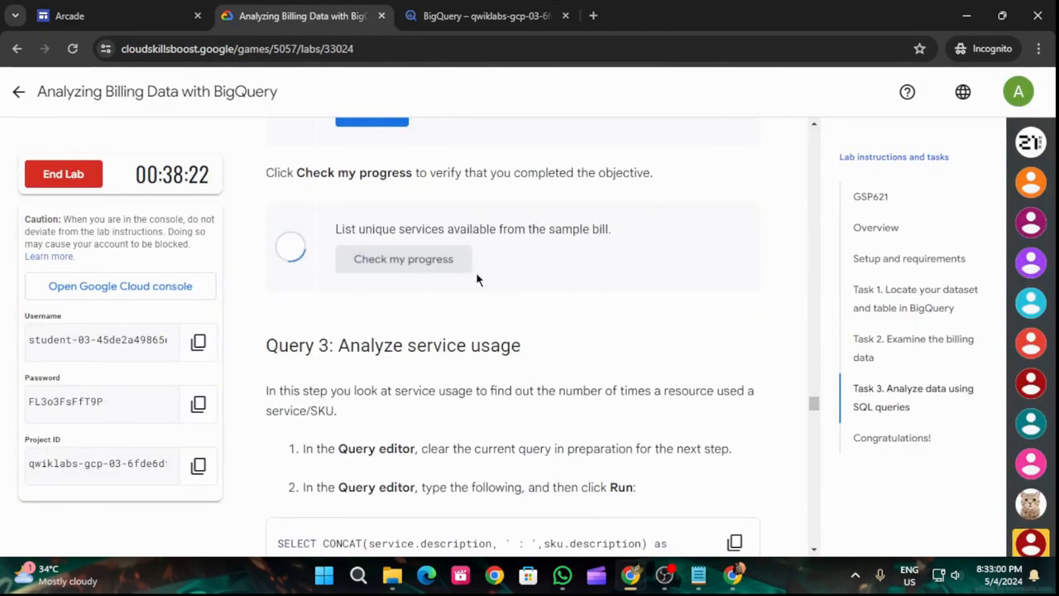
pyautogui.moveTo(603, 275)
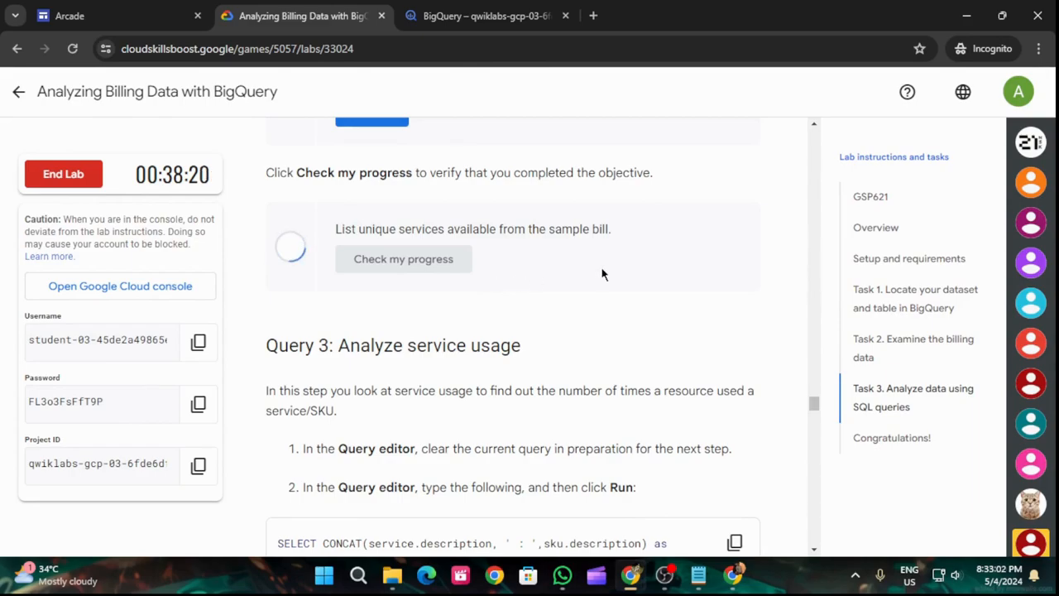
pyautogui.click(485, 16)
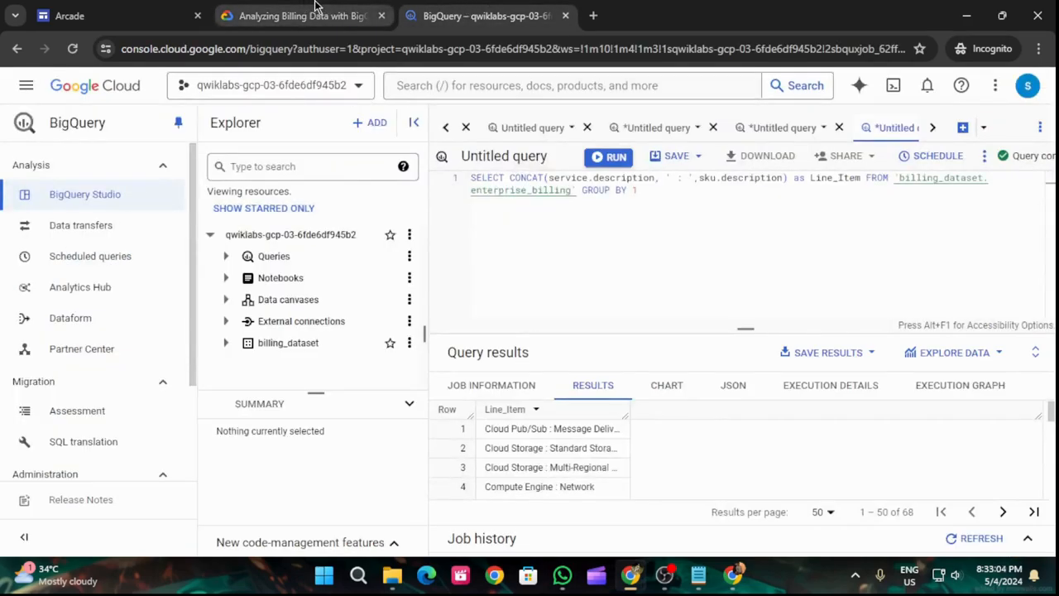
pyautogui.click(301, 16)
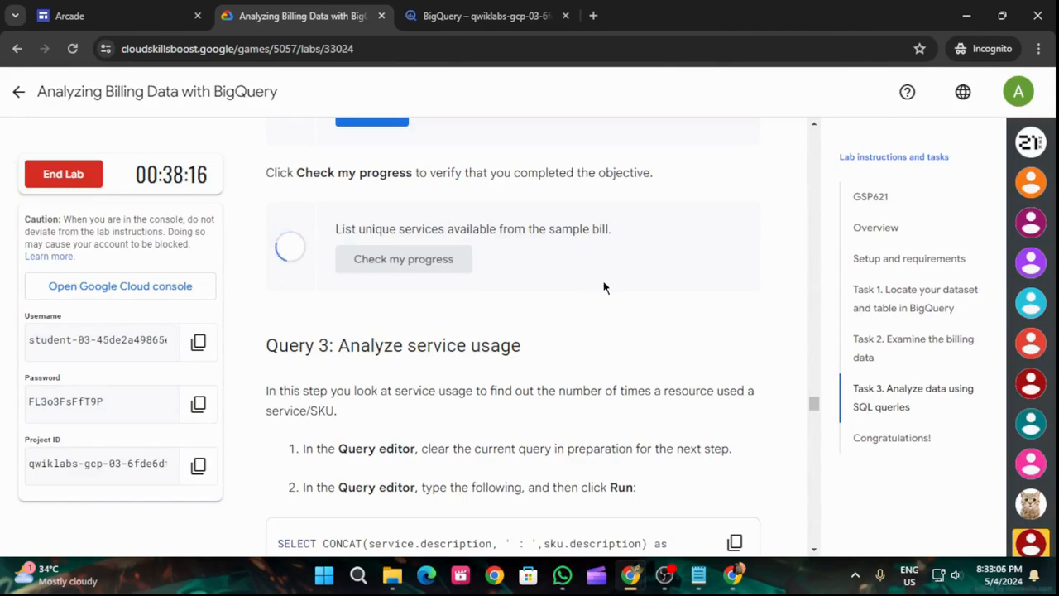
pyautogui.click(403, 258)
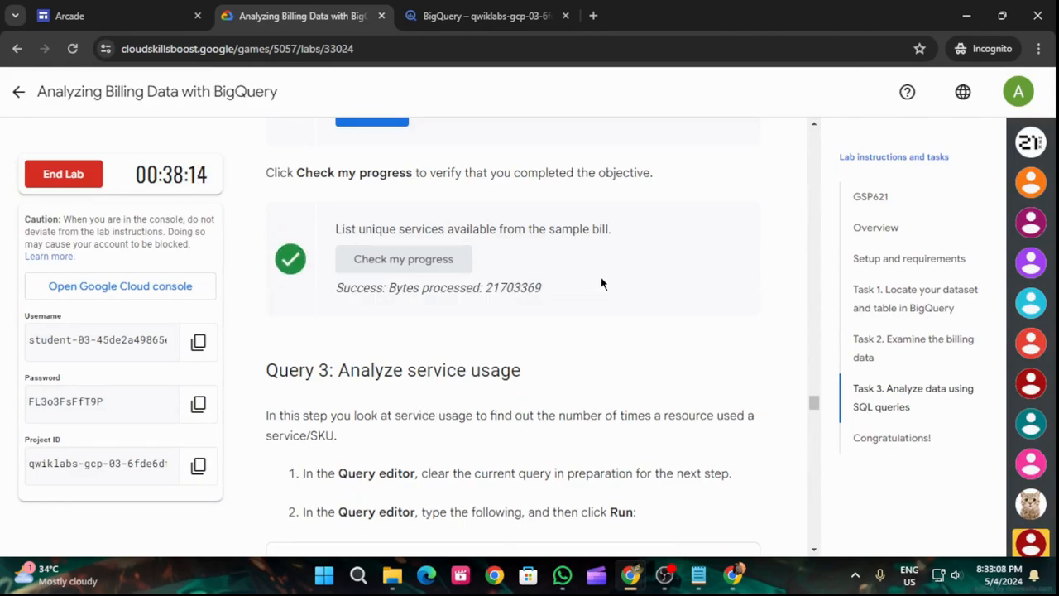
# Run the per-service log count query and check its objective twice, then reach Query 4
pyautogui.scroll(-3)
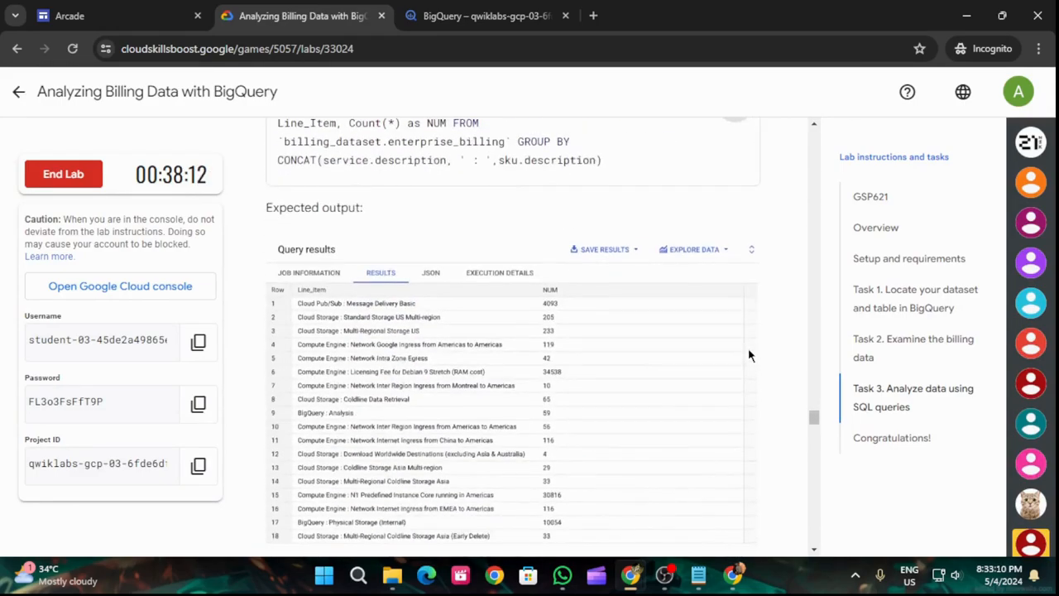
pyautogui.click(483, 16)
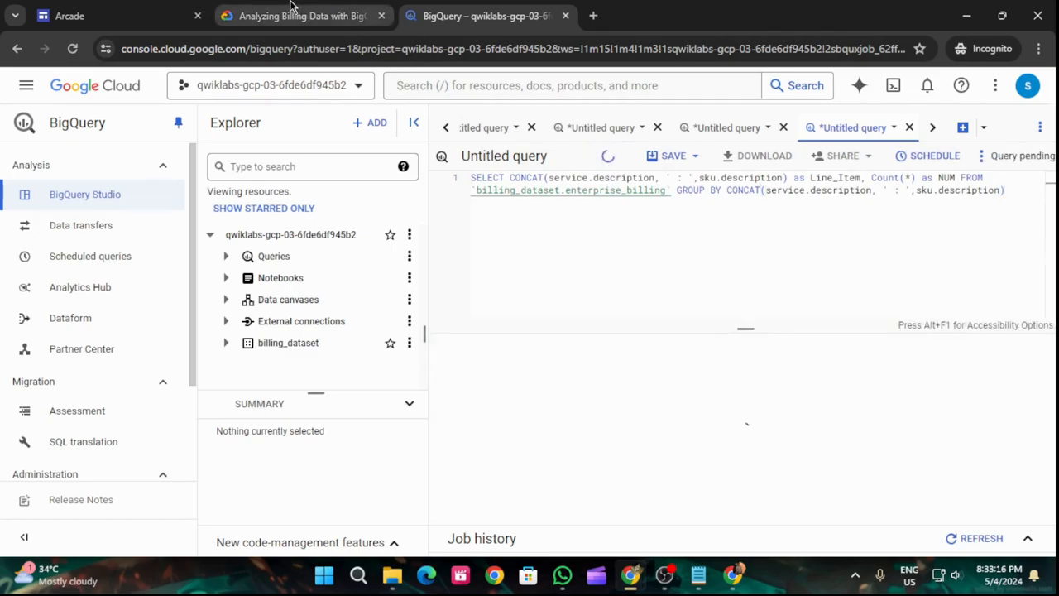
pyautogui.click(301, 17)
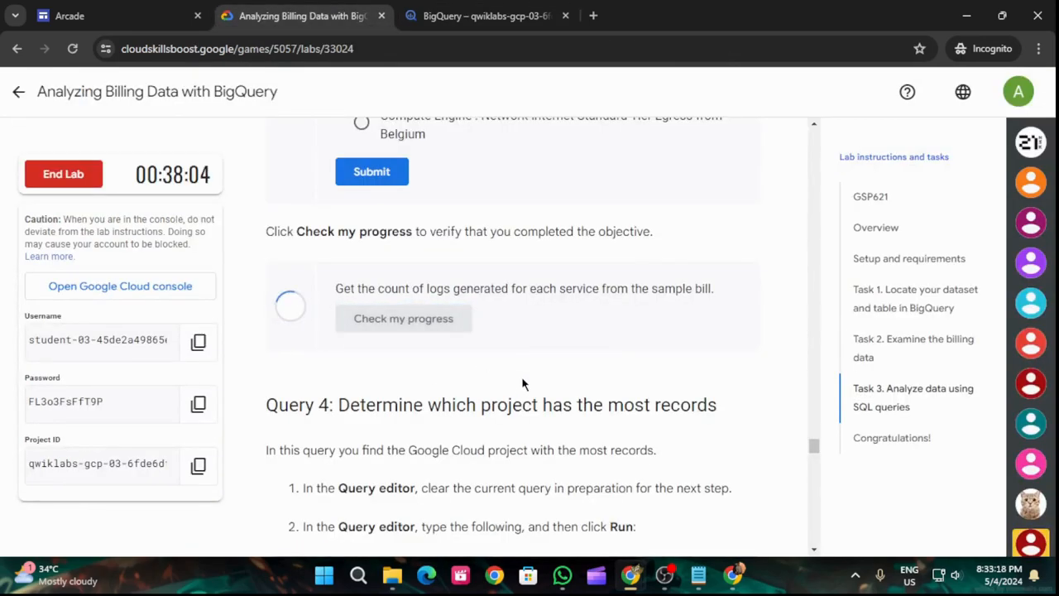
pyautogui.click(403, 318)
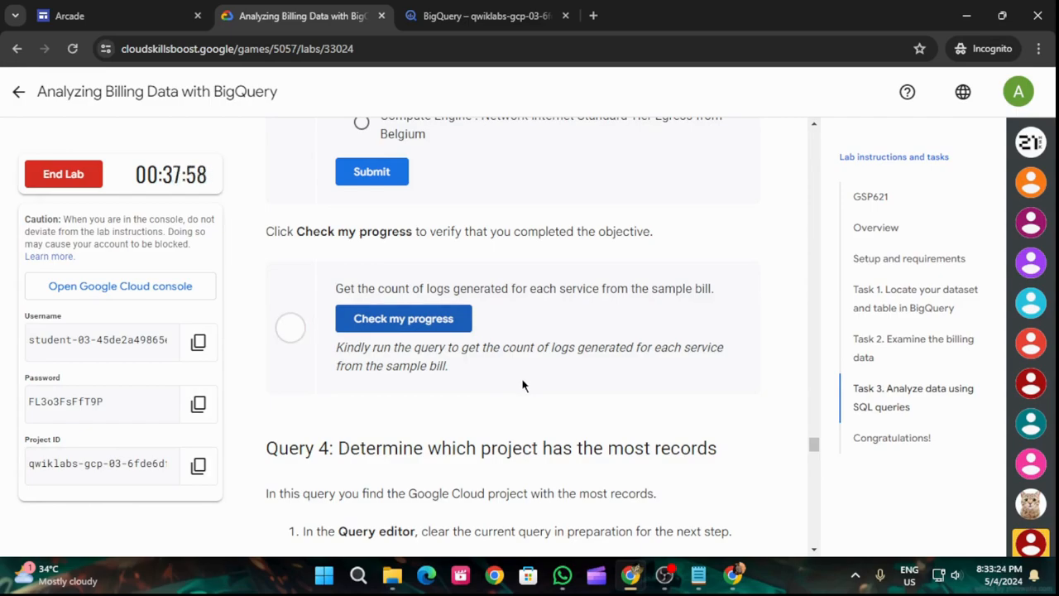
pyautogui.click(403, 318)
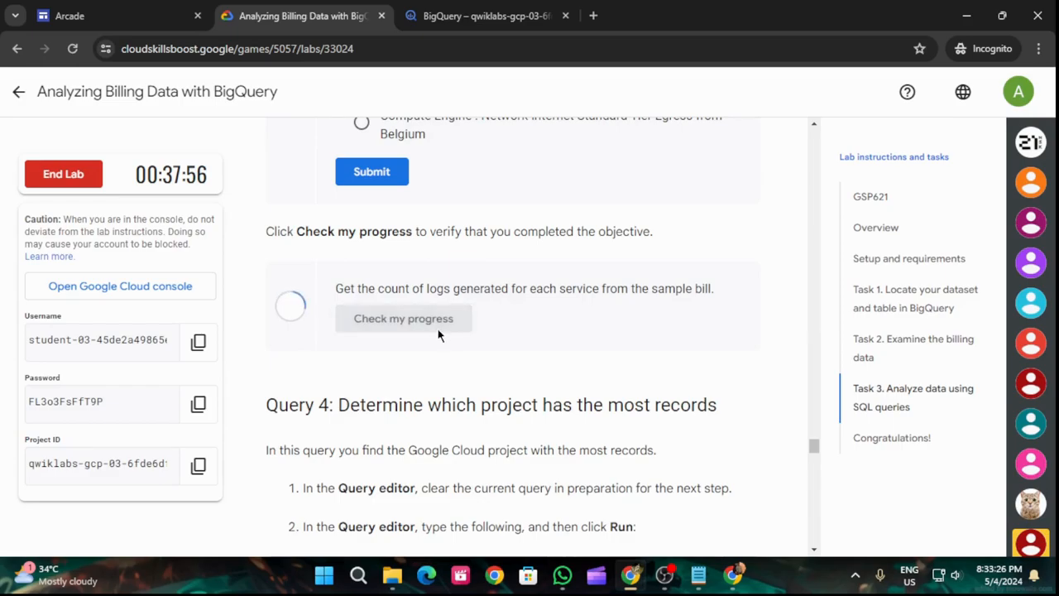
pyautogui.moveTo(445, 343)
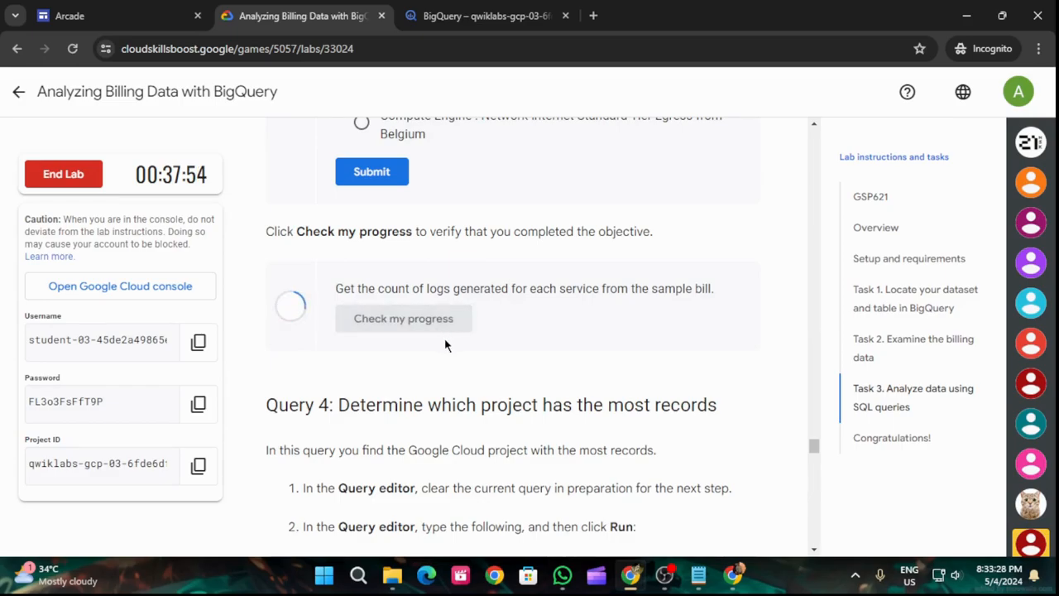
pyautogui.scroll(-3)
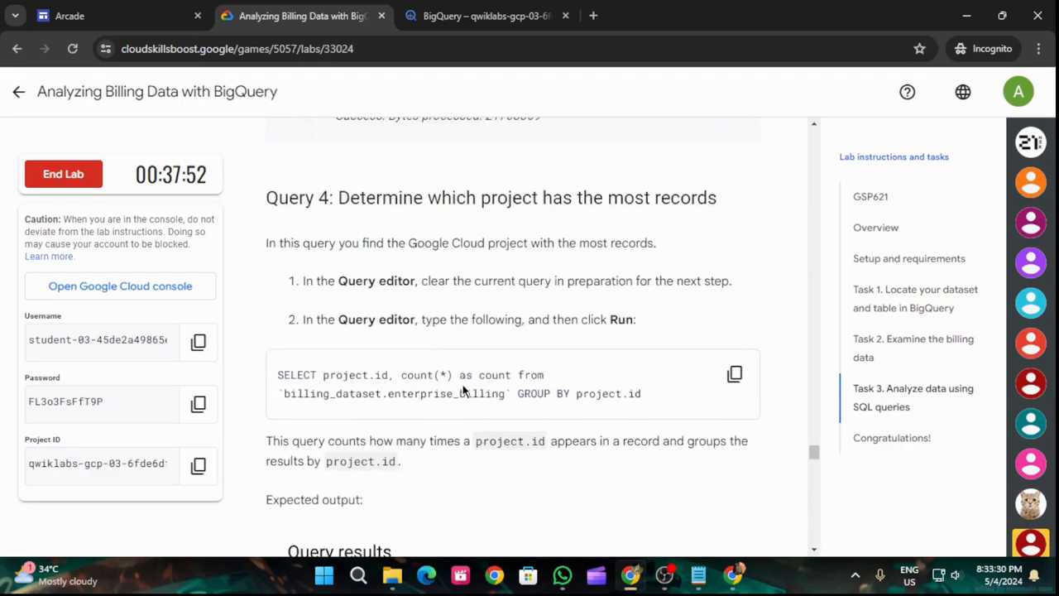
pyautogui.moveTo(671, 390)
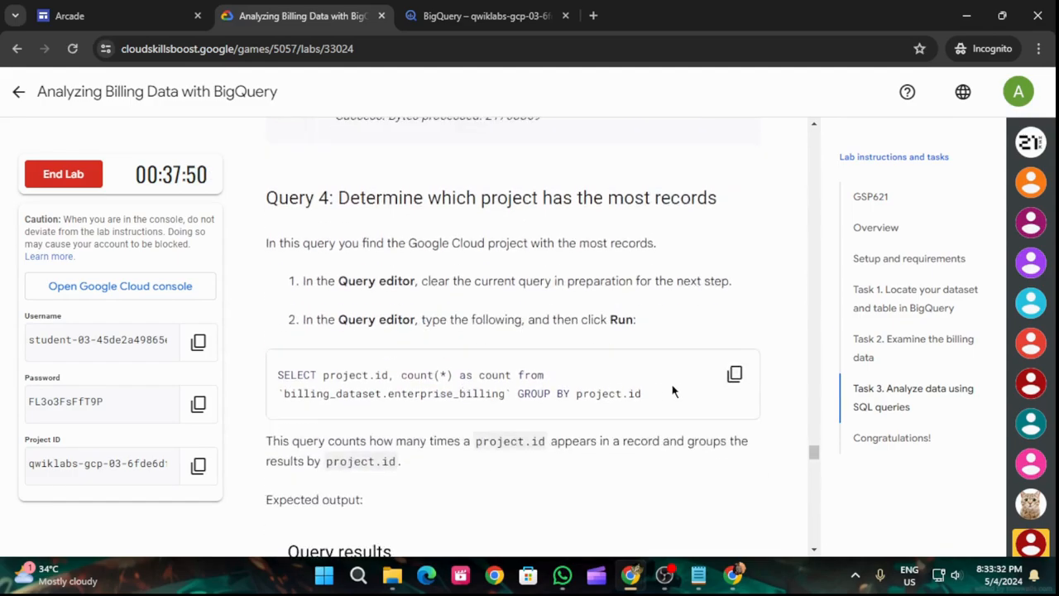
# Run SELECT project.id, count(*) ... GROUP BY project.id on enterprise_billing in BigQuery
pyautogui.click(734, 374)
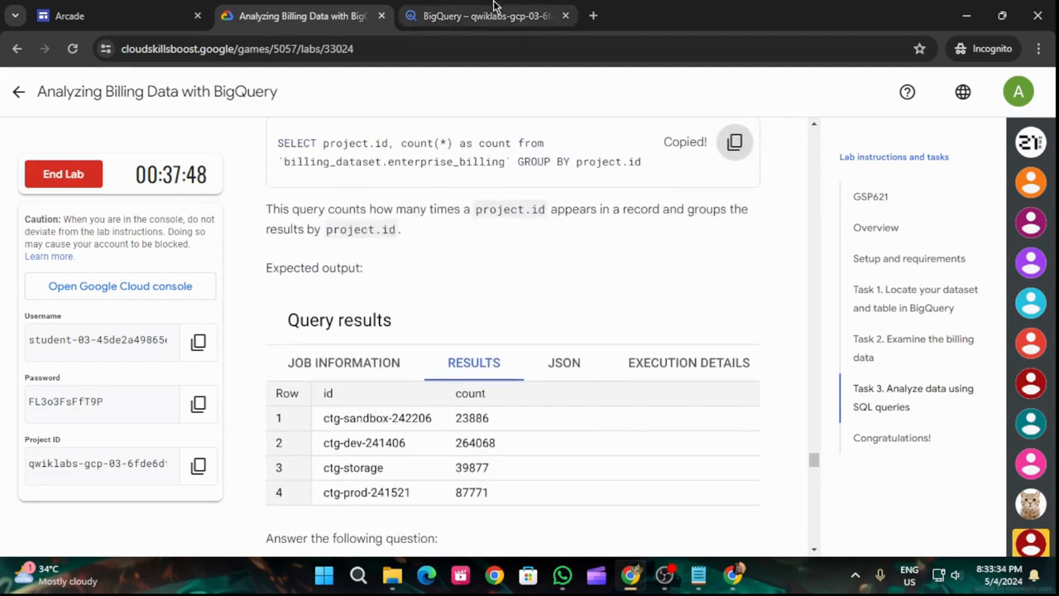
pyautogui.click(483, 17)
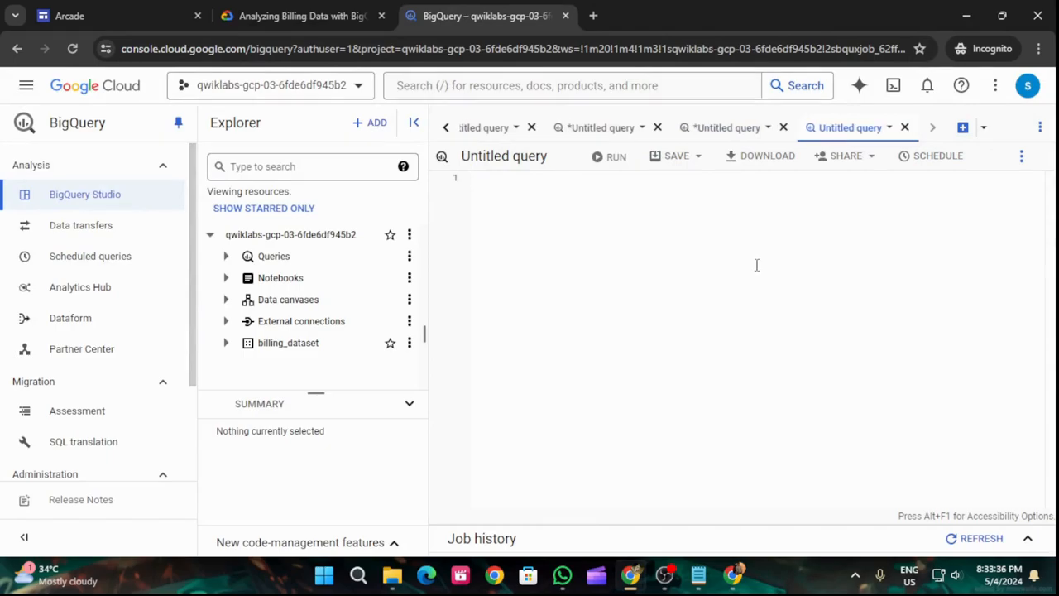
pyautogui.write('SELECT project.id, count(*) as count from `billing_dataset.enterprise_billing` GROUP BY project.id')
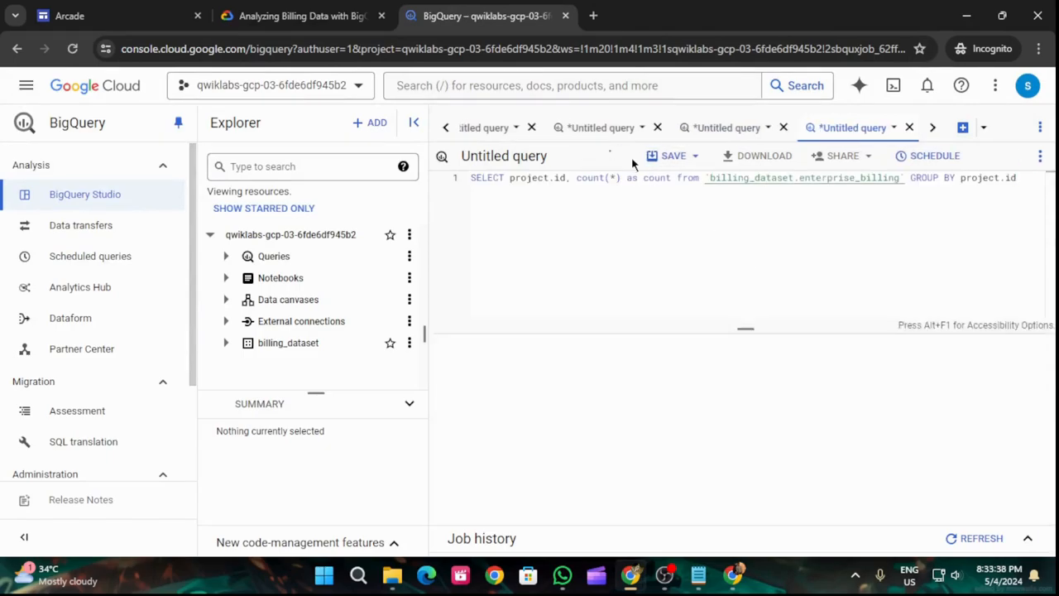
pyautogui.click(612, 155)
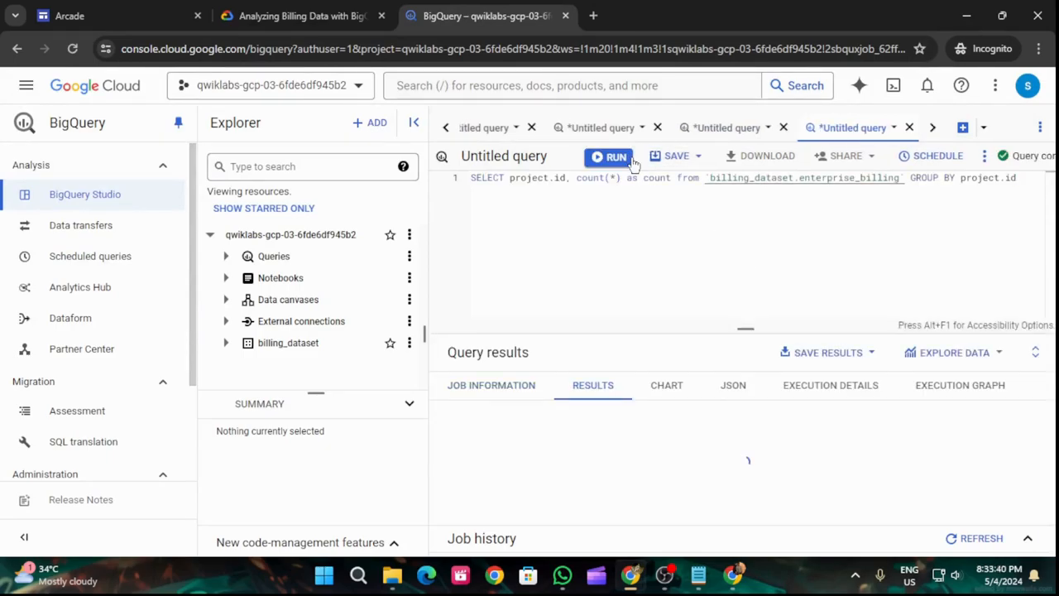
# Check the most-records project objective twice in the lab and scroll to Query 5
pyautogui.click(301, 17)
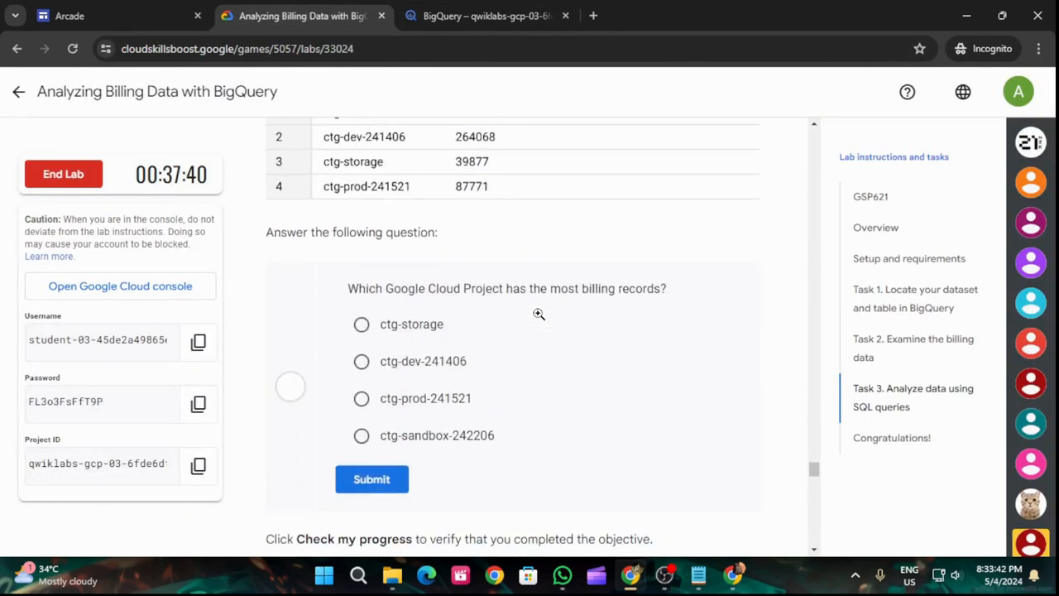
pyautogui.scroll(-3)
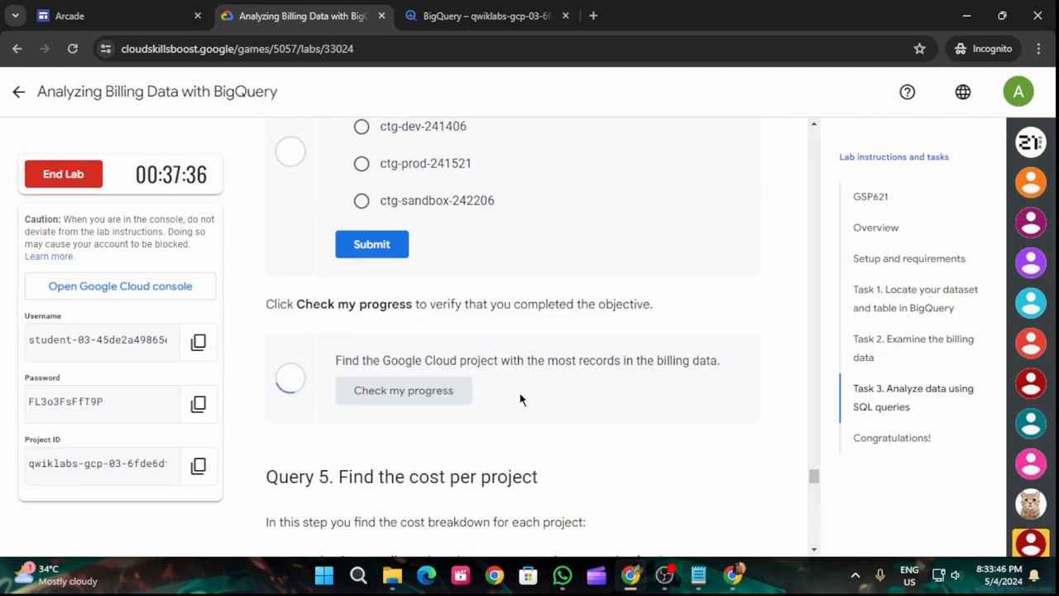
pyautogui.click(404, 391)
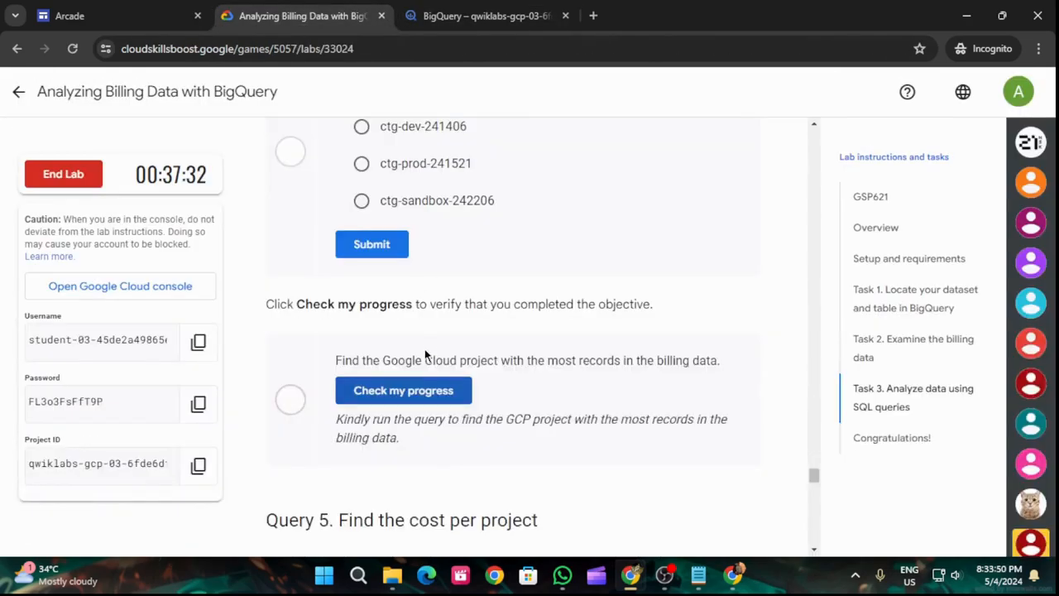
pyautogui.click(403, 390)
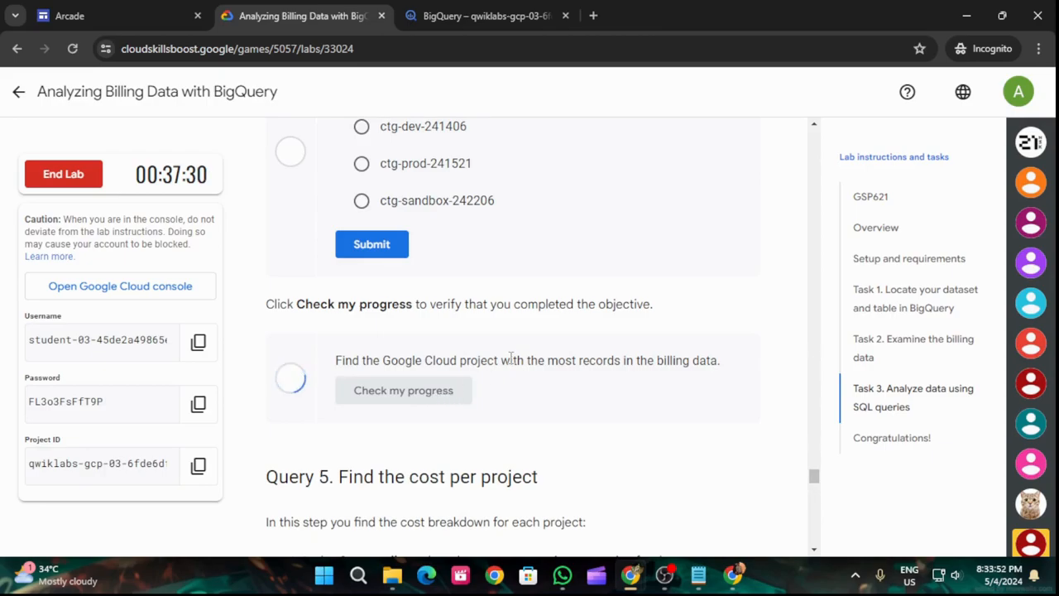
pyautogui.scroll(-3)
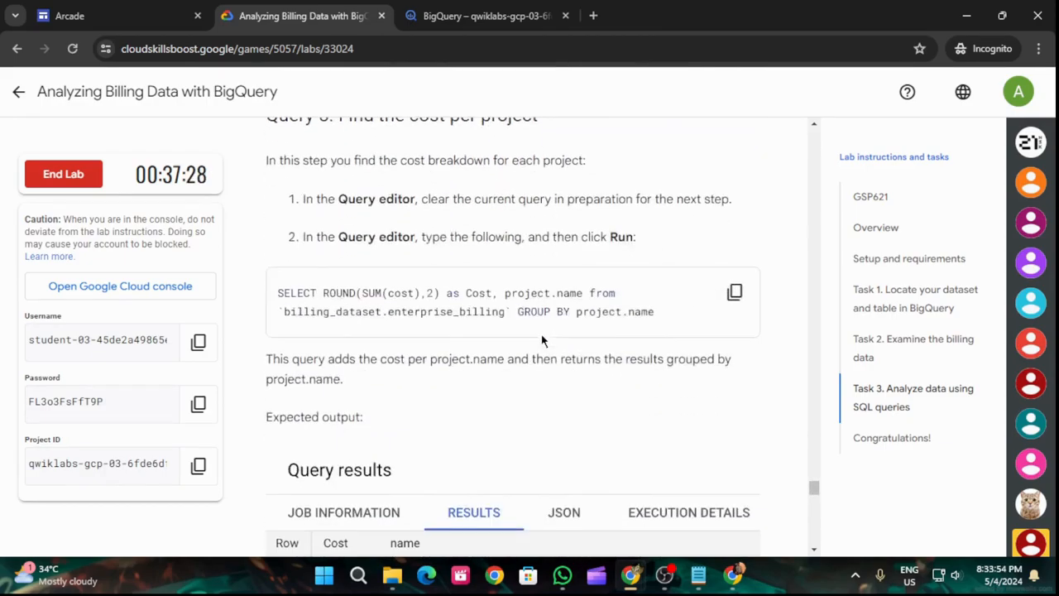
# Submit the cost-per-project query in BigQuery and check the cost breakdown objective until rechecked
pyautogui.scroll(-3)
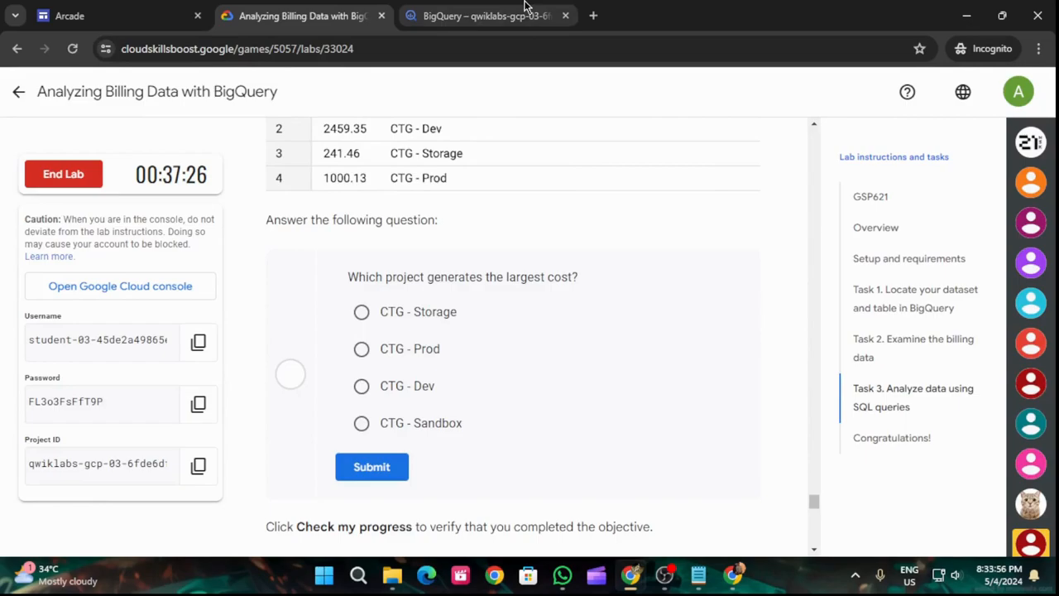
pyautogui.click(487, 17)
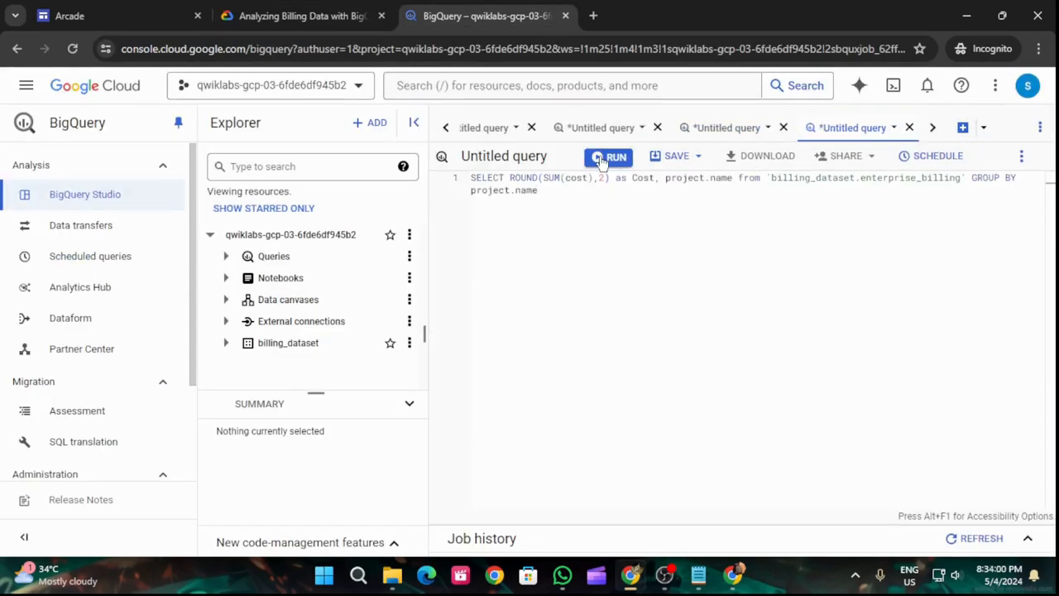
pyautogui.click(301, 17)
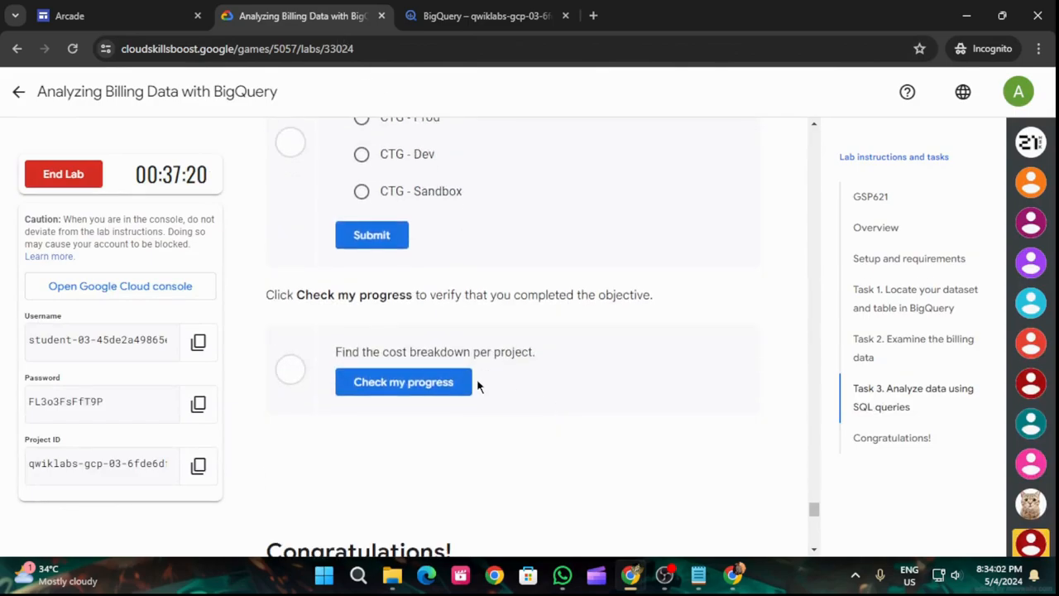
pyautogui.click(404, 381)
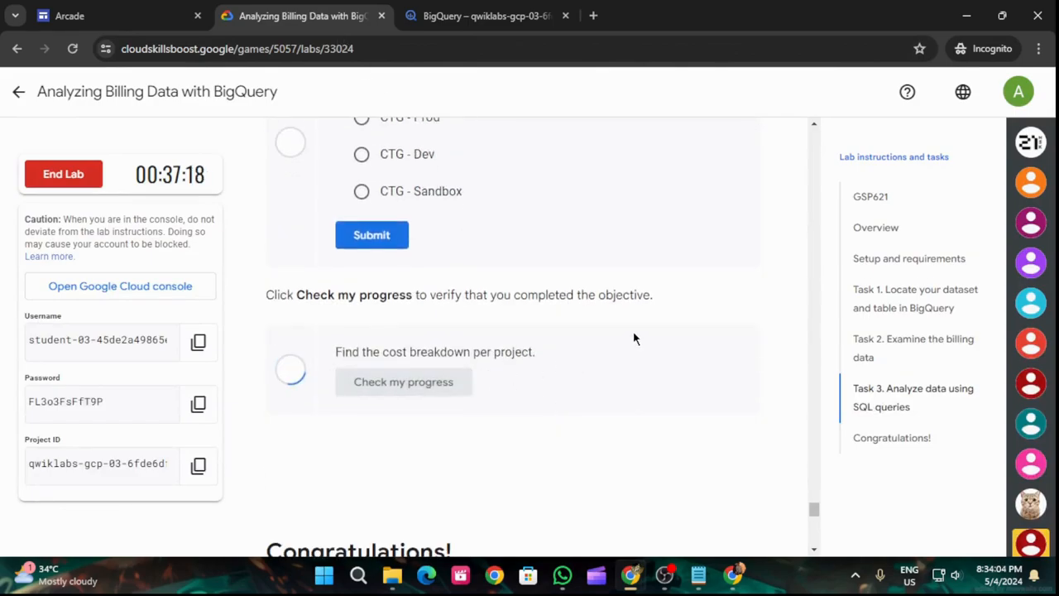
pyautogui.click(404, 380)
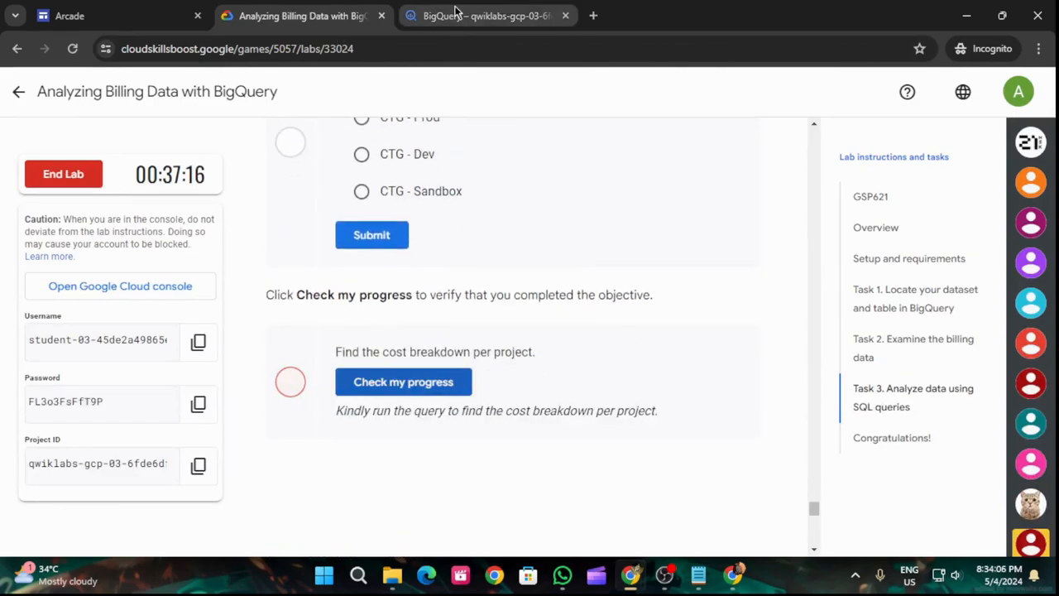
pyautogui.click(404, 381)
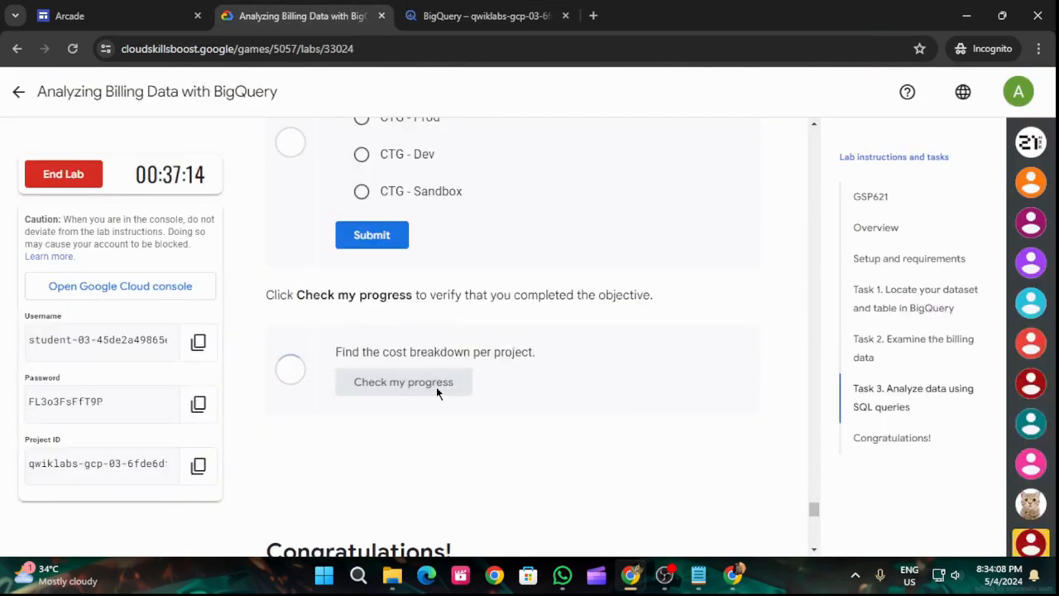